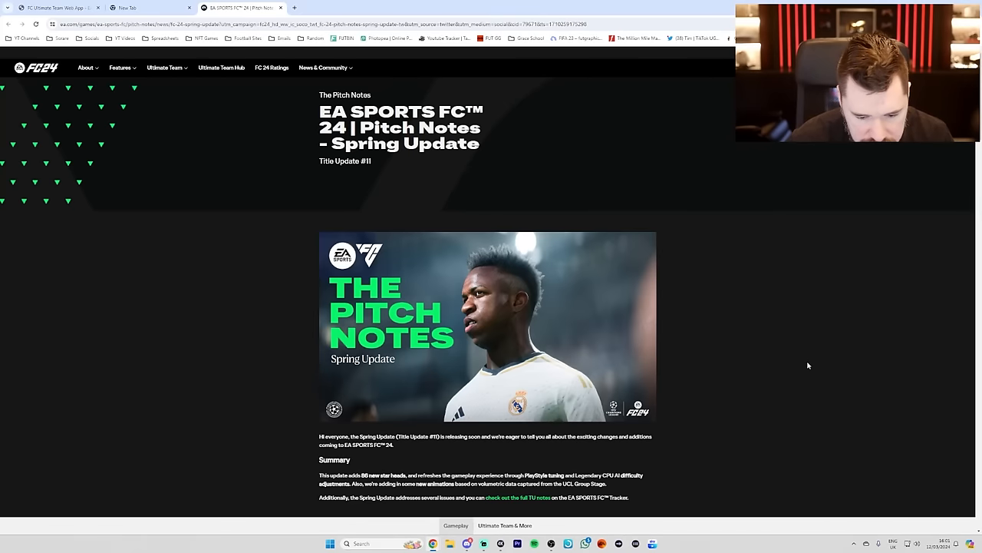
Step: Scroll the Spring Update pitch notes past the summary to the Gameplay heading
scroll(down, 3)
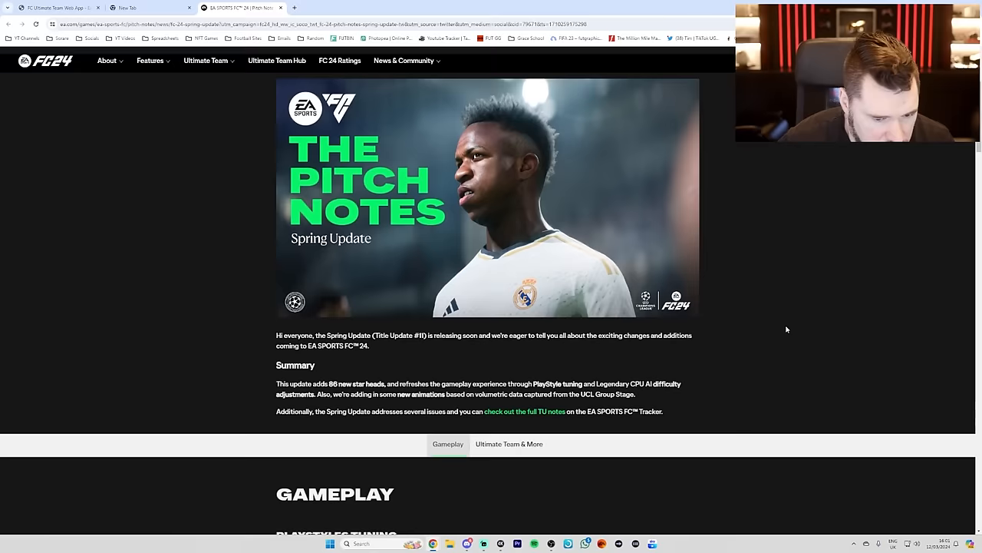
scroll(down, 3)
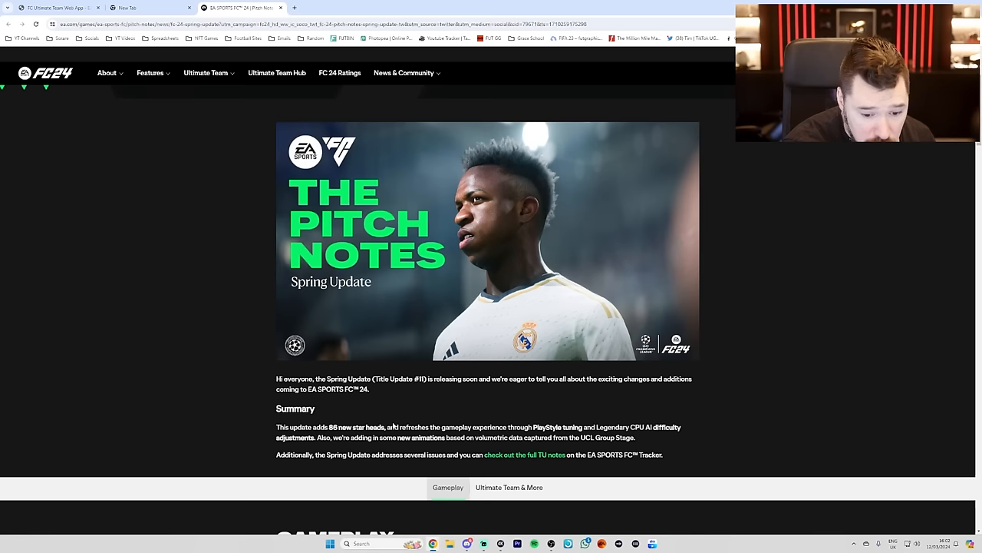
scroll(down, 3)
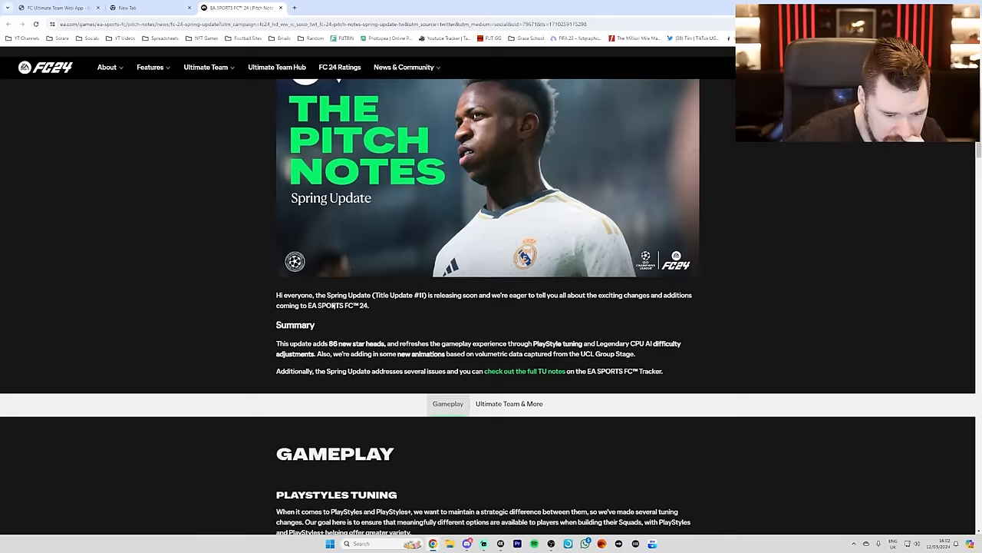
scroll(down, 3)
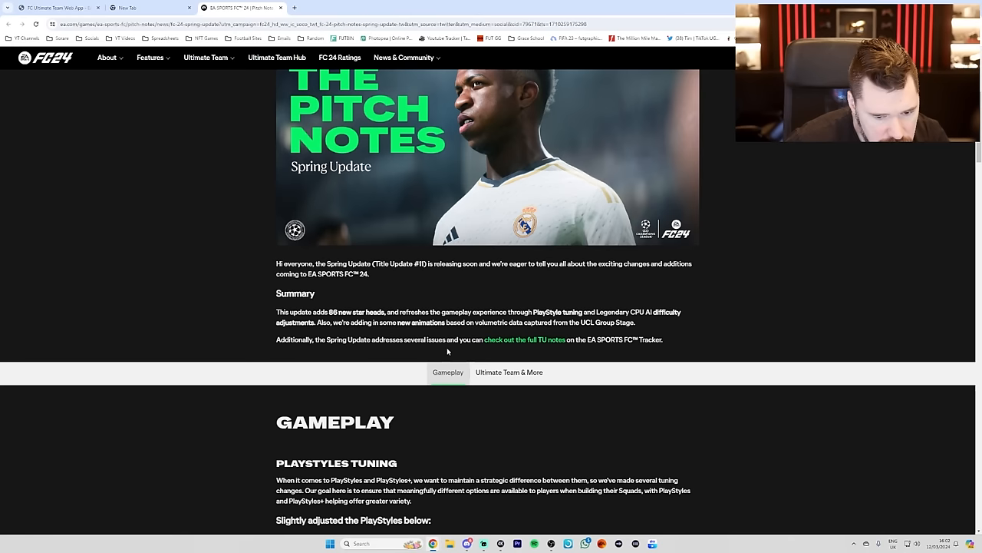
scroll(down, 3)
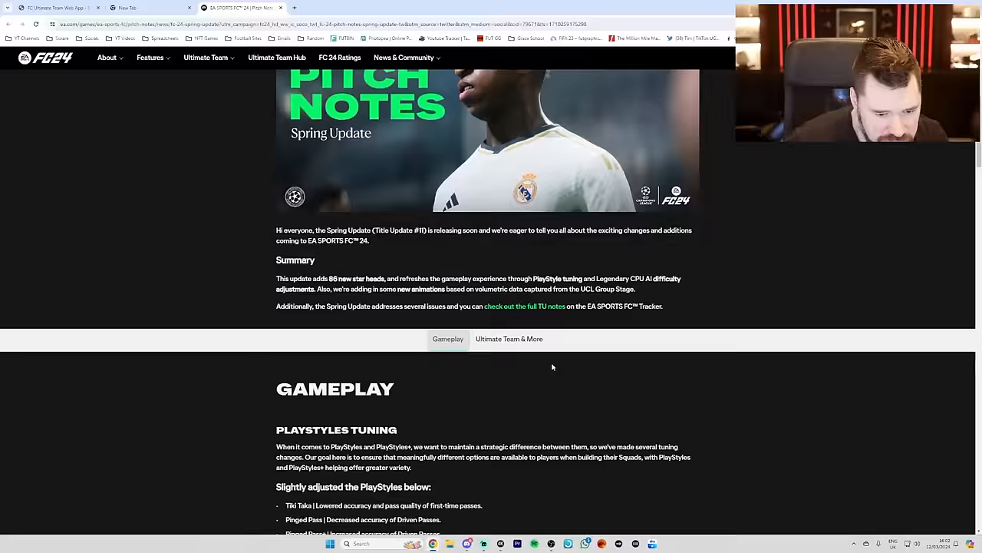
Step: Scroll through the PlayStyles tuning list and the Jockey before/after video to the next bullet list
scroll(down, 3)
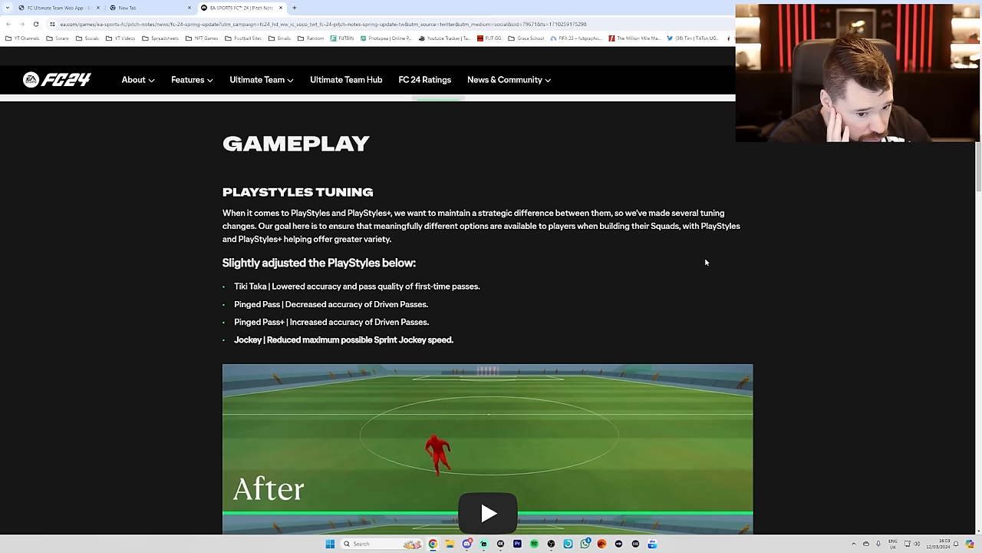
scroll(down, 3)
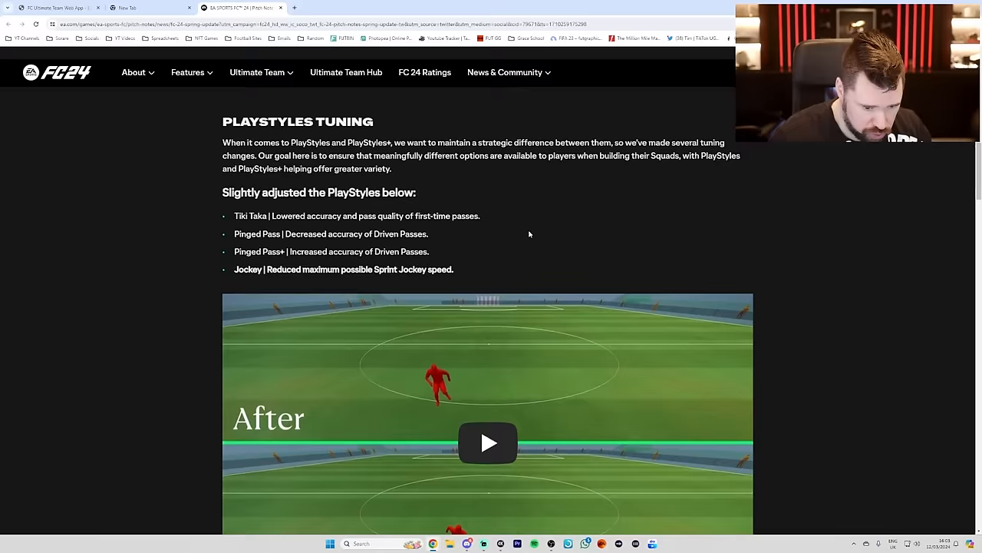
scroll(down, 3)
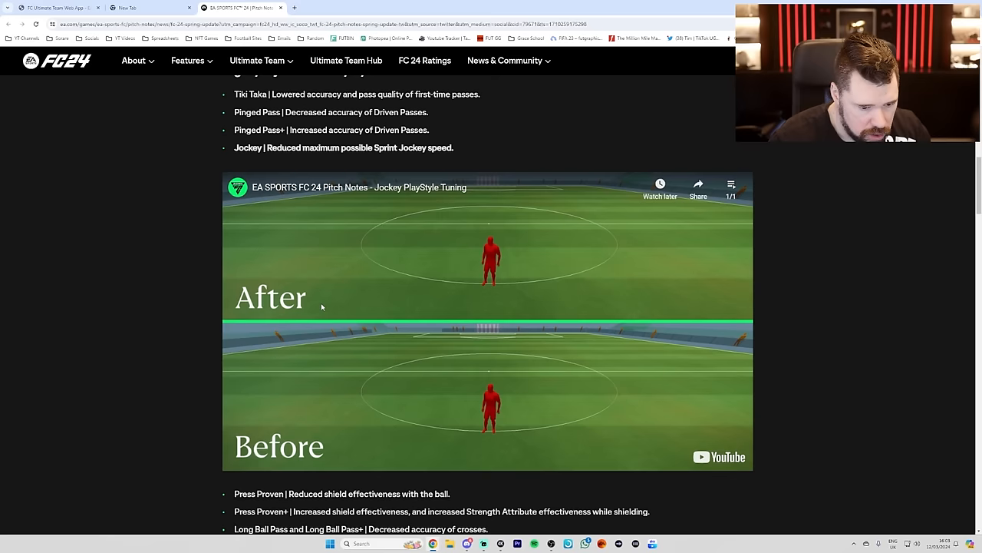
scroll(down, 3)
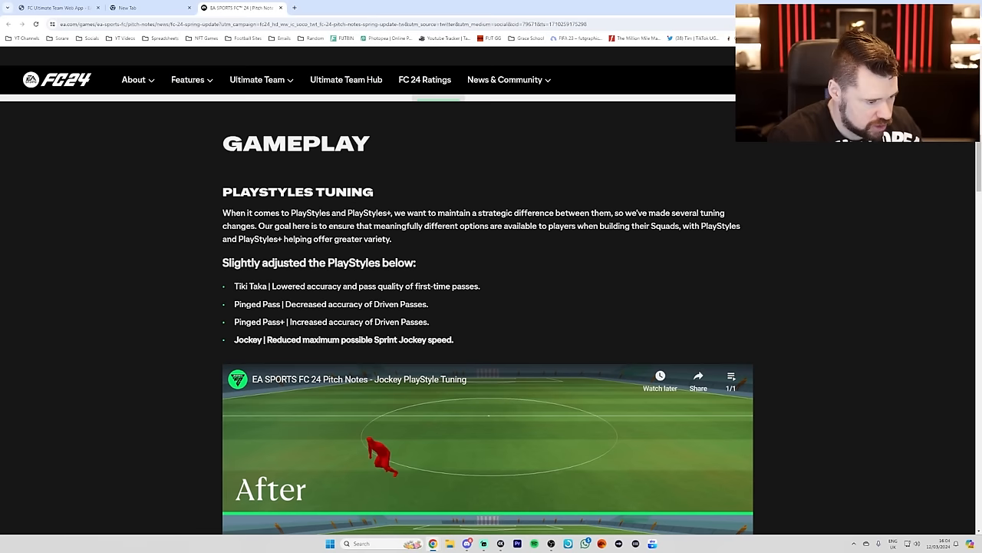
scroll(down, 3)
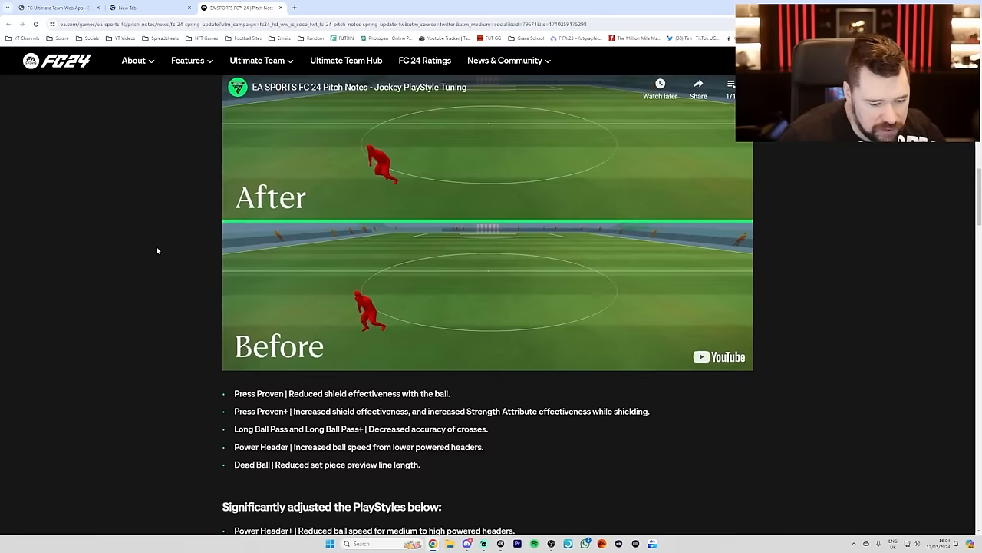
Step: Scroll to the significantly adjusted PlayStyles list and the CPU AI Changes heading
scroll(down, 3)
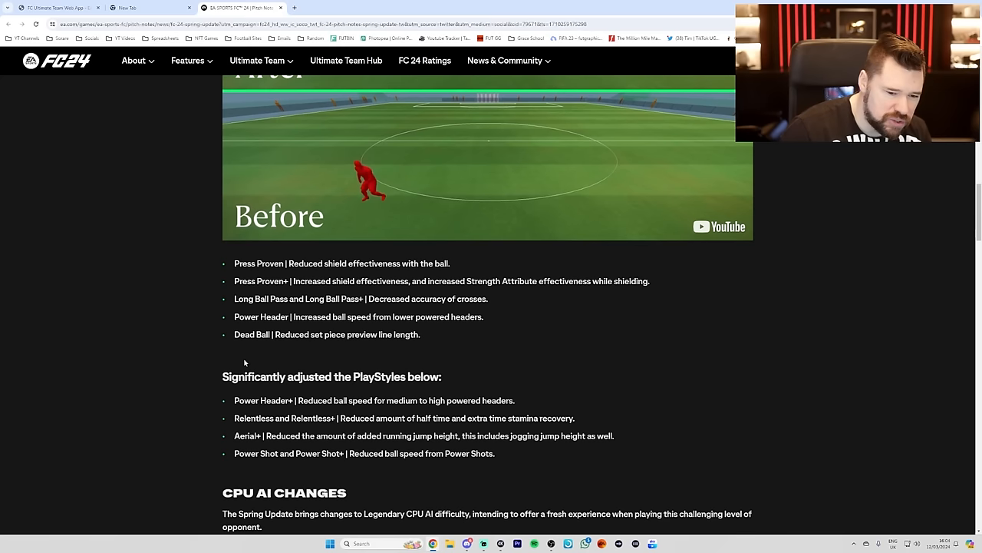
scroll(down, 3)
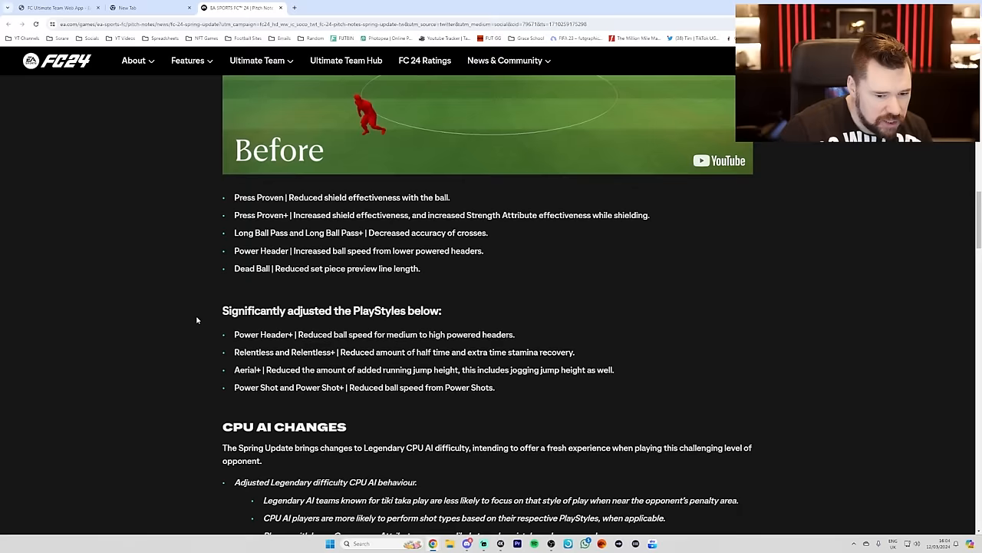
scroll(down, 3)
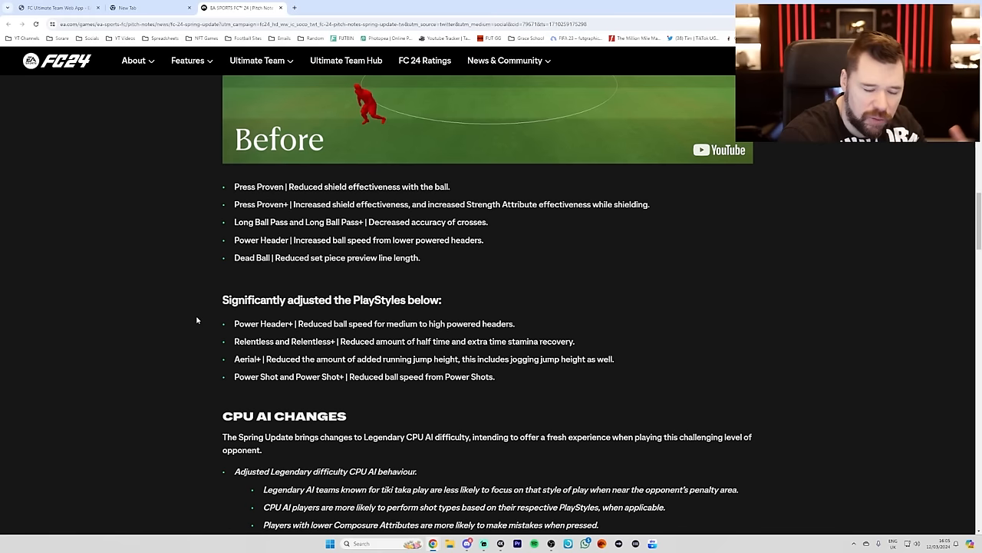
scroll(down, 3)
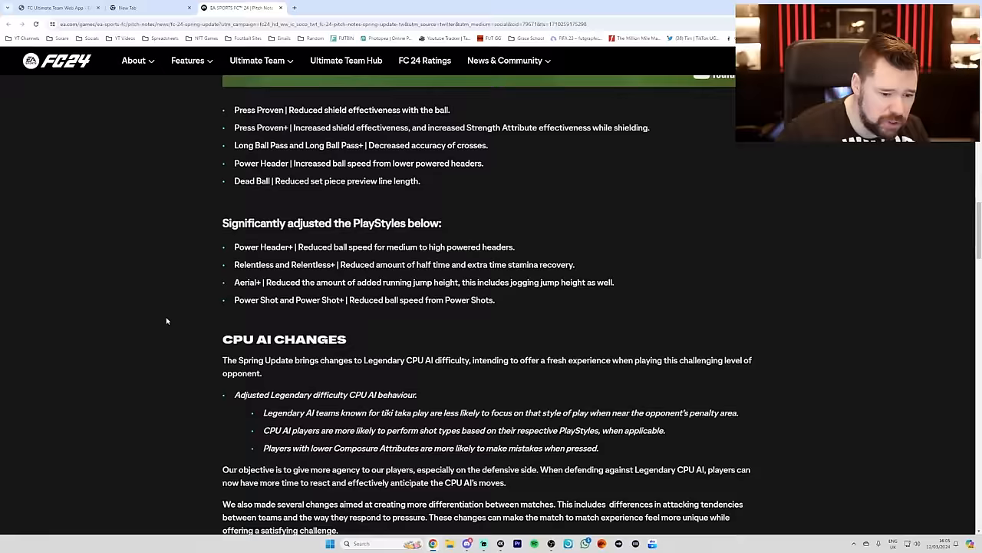
Step: Scroll through CPU AI Changes to the volumetric-data Shooting Animations clip
scroll(down, 3)
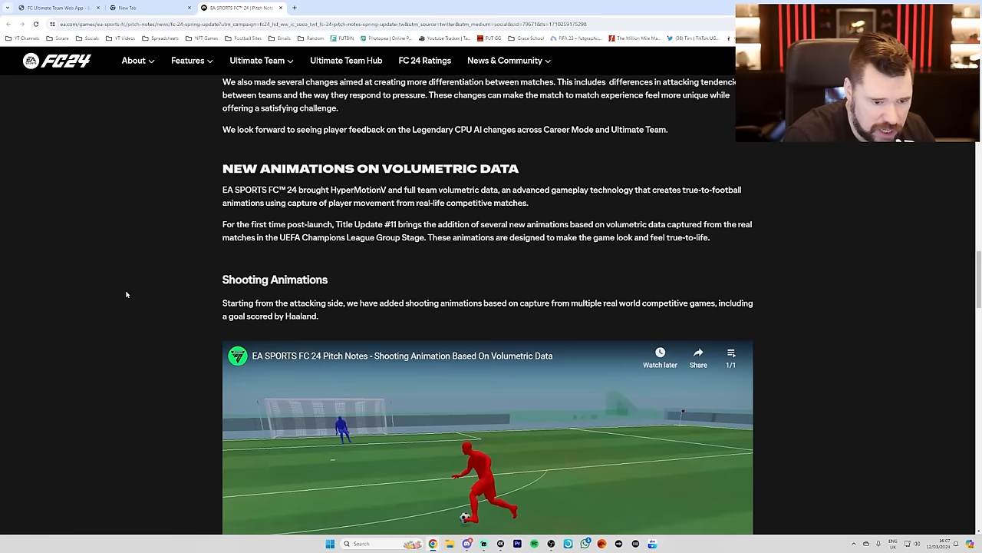
Step: Scroll past the Skill Move clip to the New Clearance Animation section and play its video
scroll(down, 3)
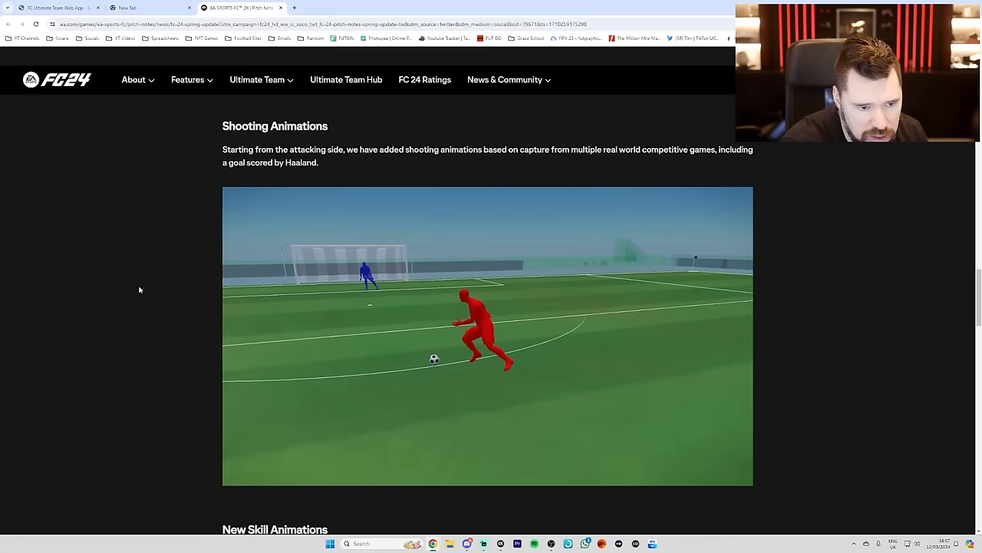
scroll(down, 3)
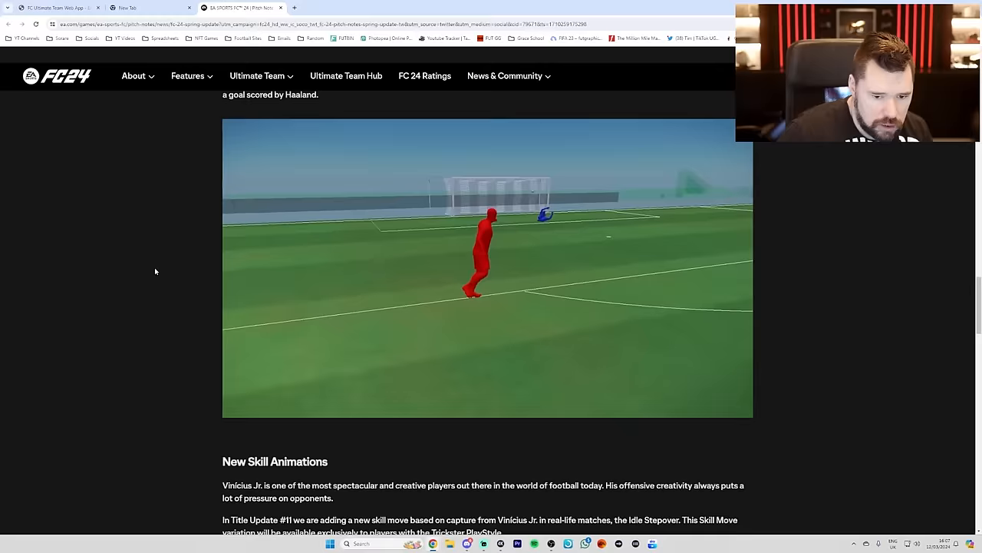
scroll(down, 3)
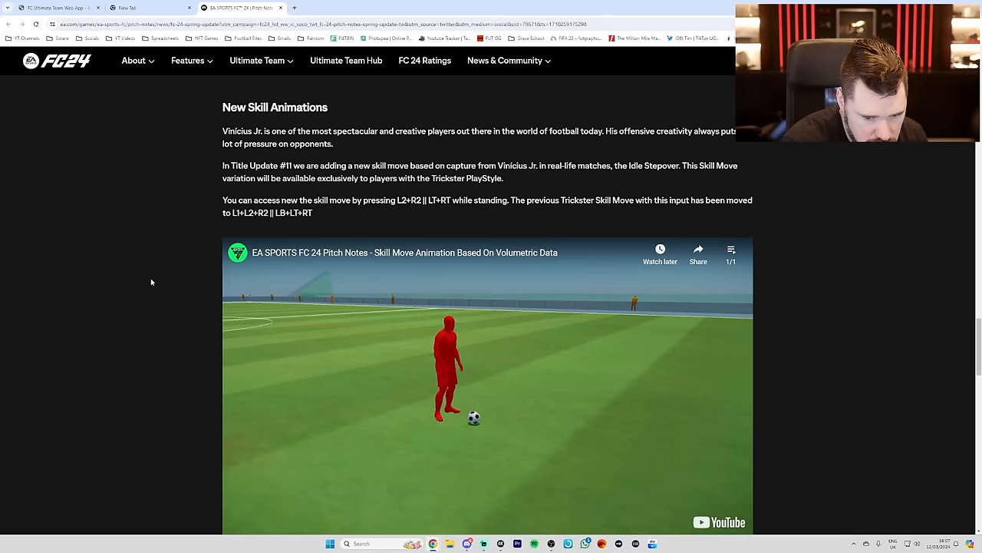
scroll(down, 3)
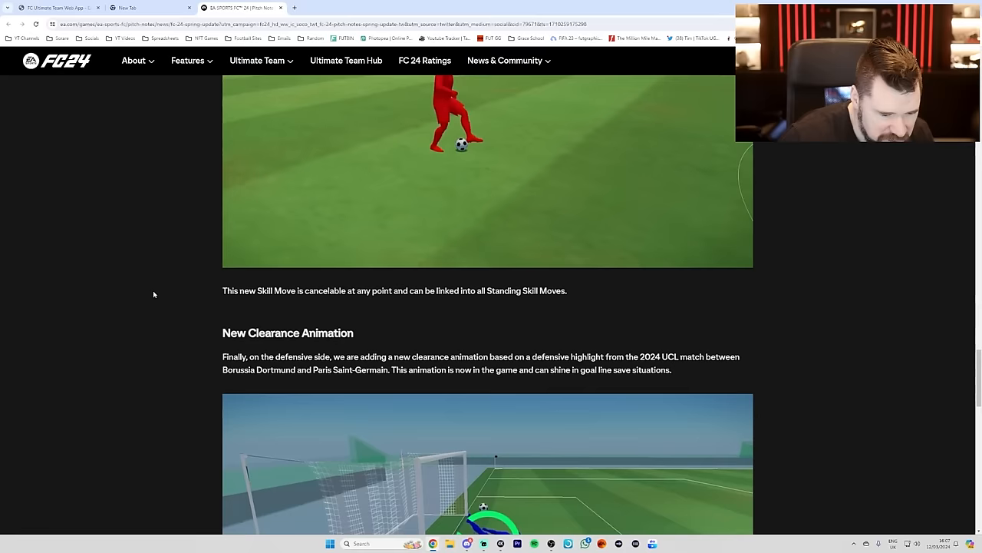
scroll(down, 3)
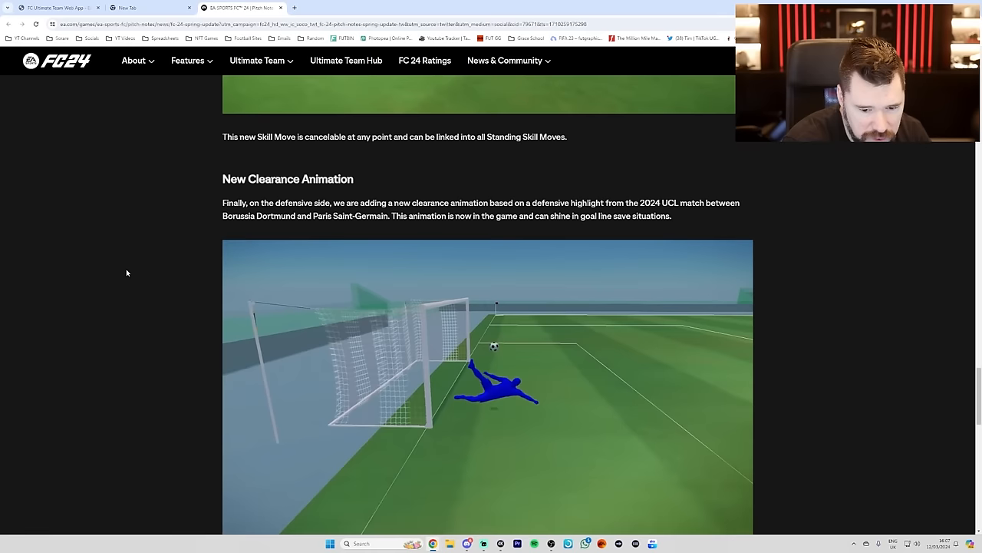
click(488, 383)
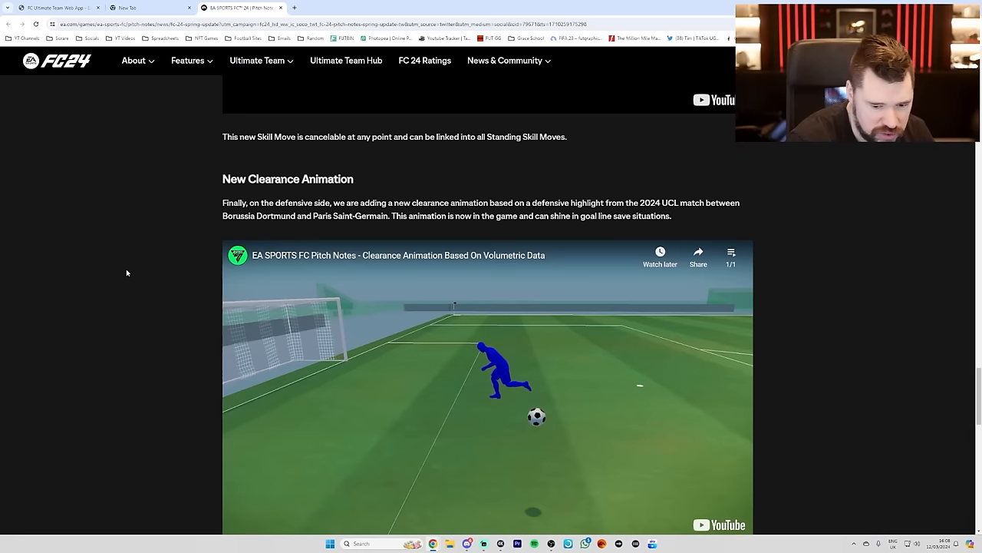
Step: Jump to the Football Ultimate Team & More section from the section bar
scroll(up, 3)
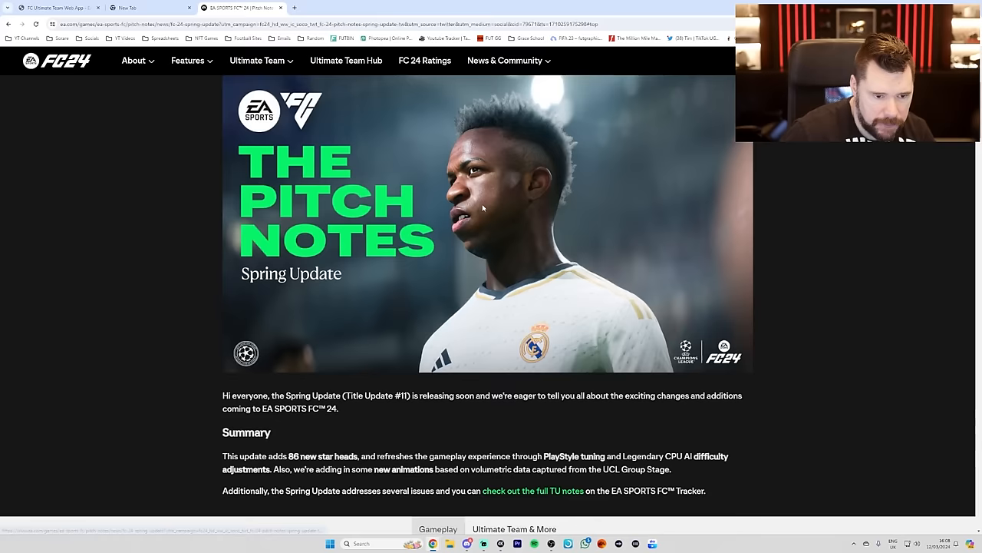
scroll(down, 3)
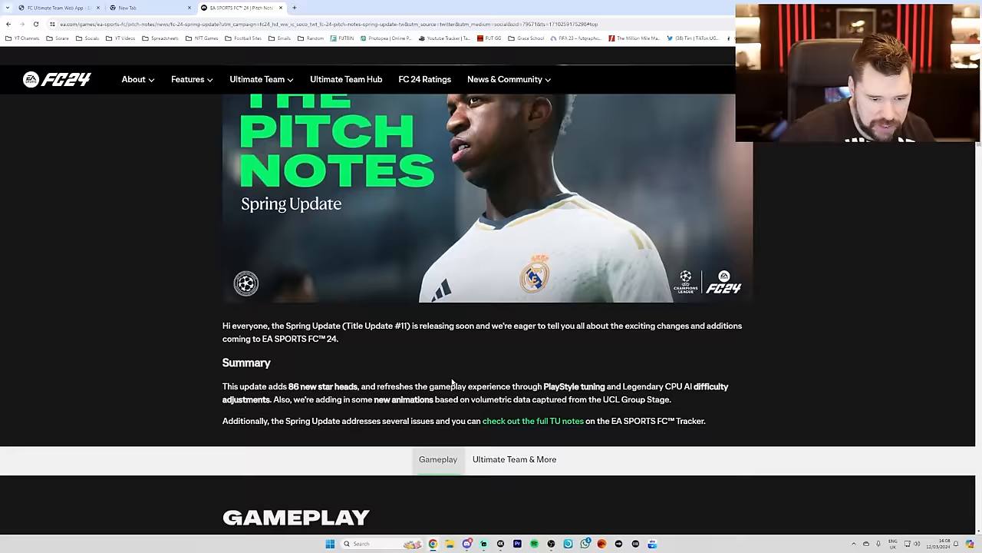
click(513, 459)
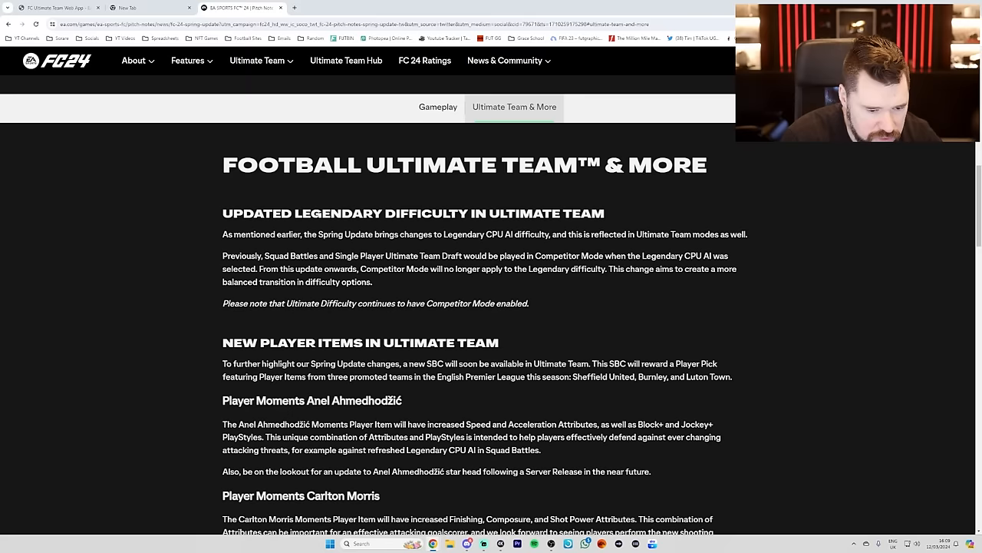
Step: Scroll through the new Ultimate Team player items to the More Star Heads gallery
scroll(down, 3)
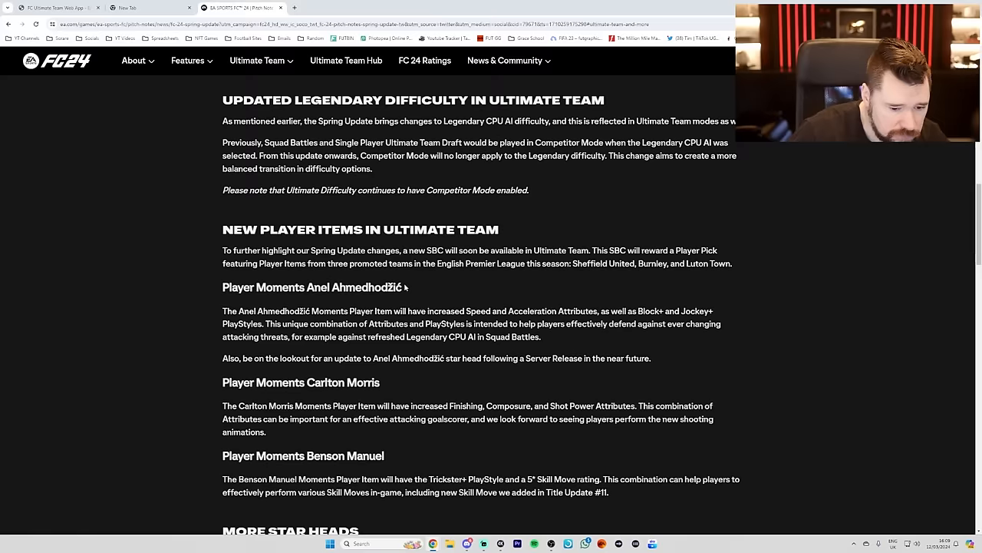
scroll(down, 3)
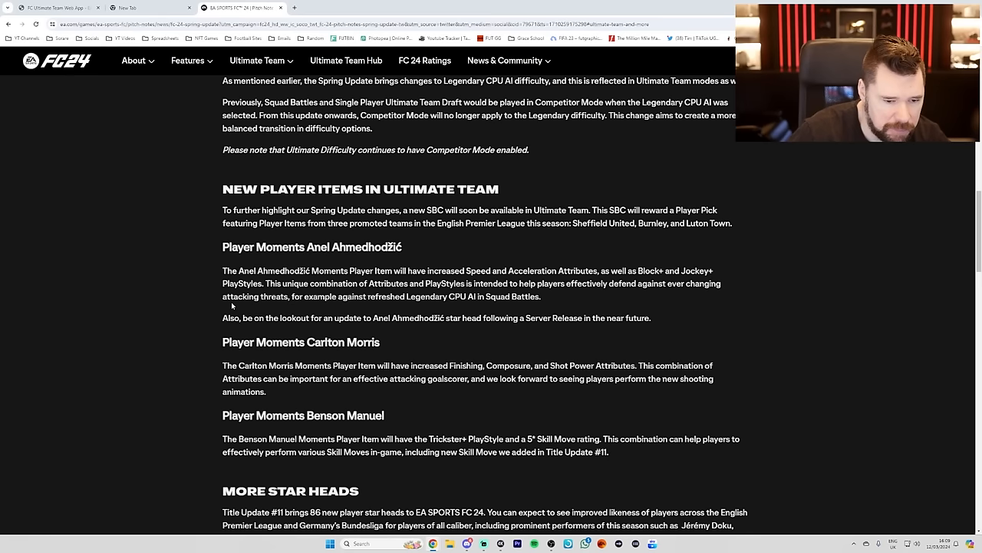
mouse_move(189, 356)
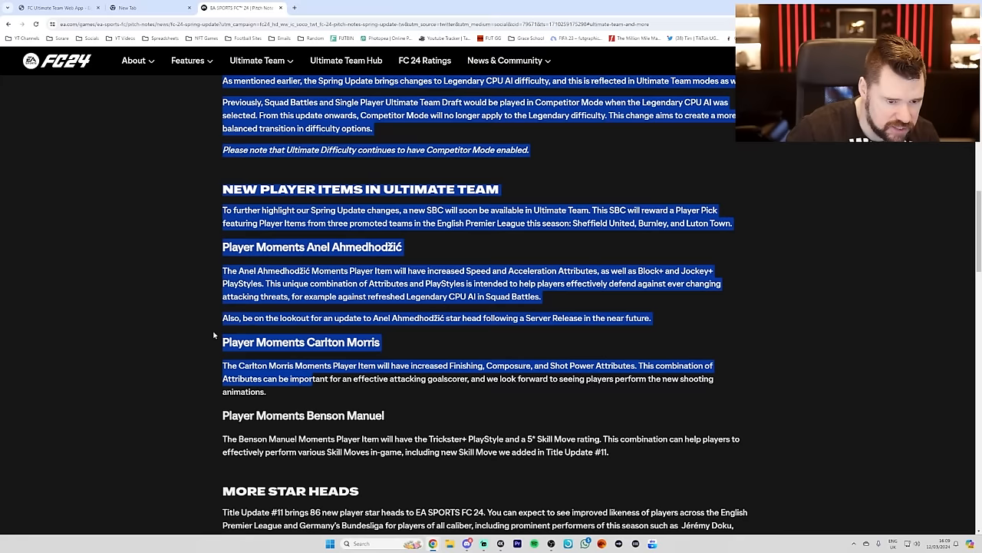
scroll(down, 3)
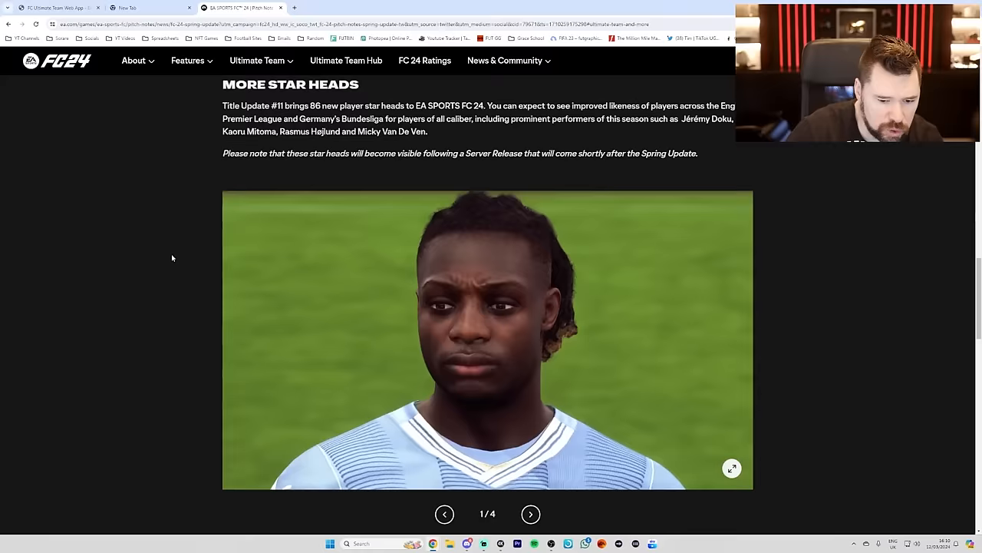
Step: Scroll back up to the Gameplay section's PlayStyles Tuning list and Jockey clip
scroll(down, 3)
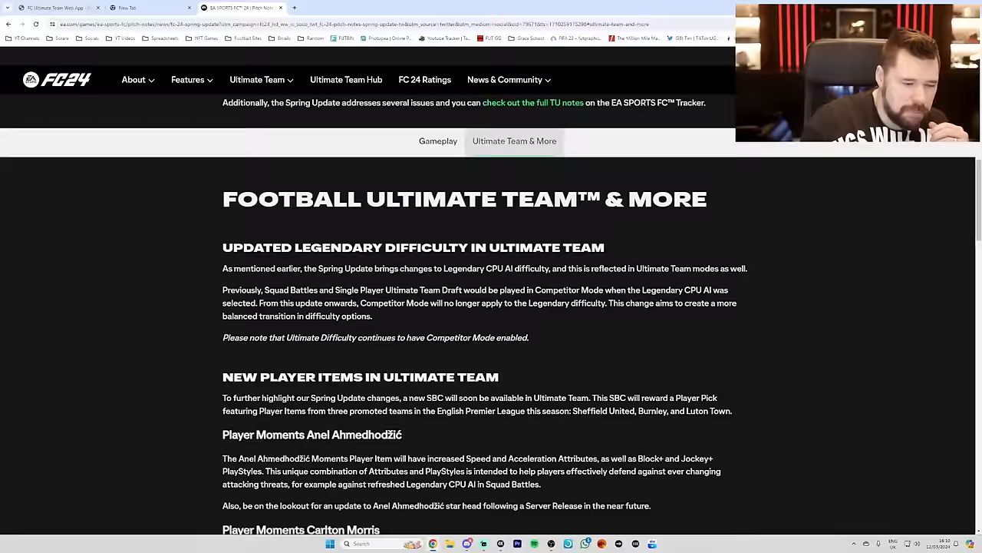
scroll(up, 3)
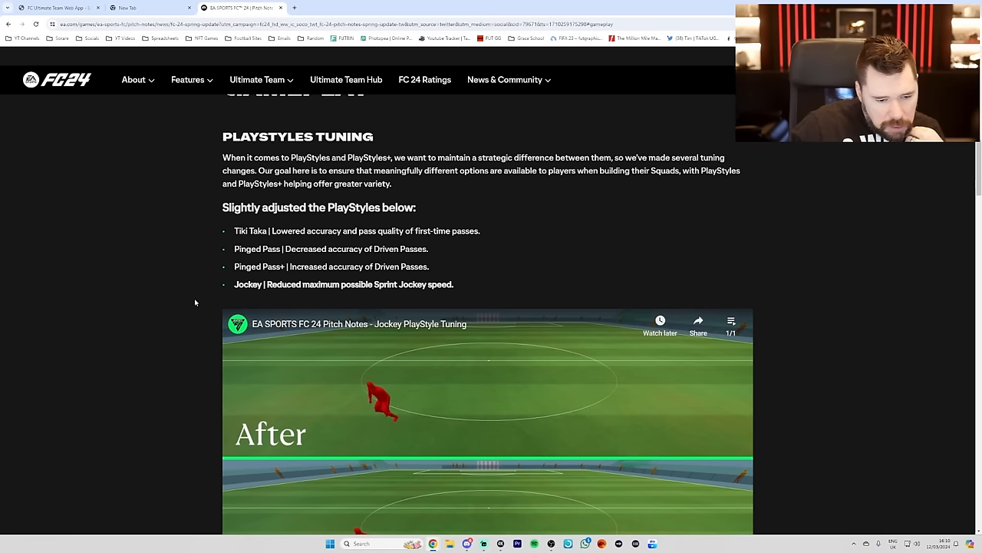
scroll(down, 3)
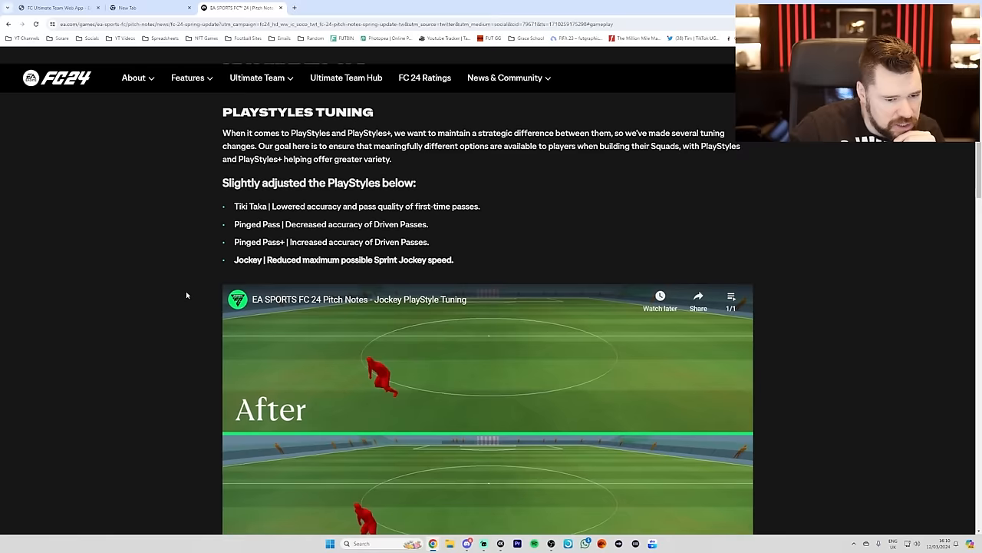
scroll(down, 3)
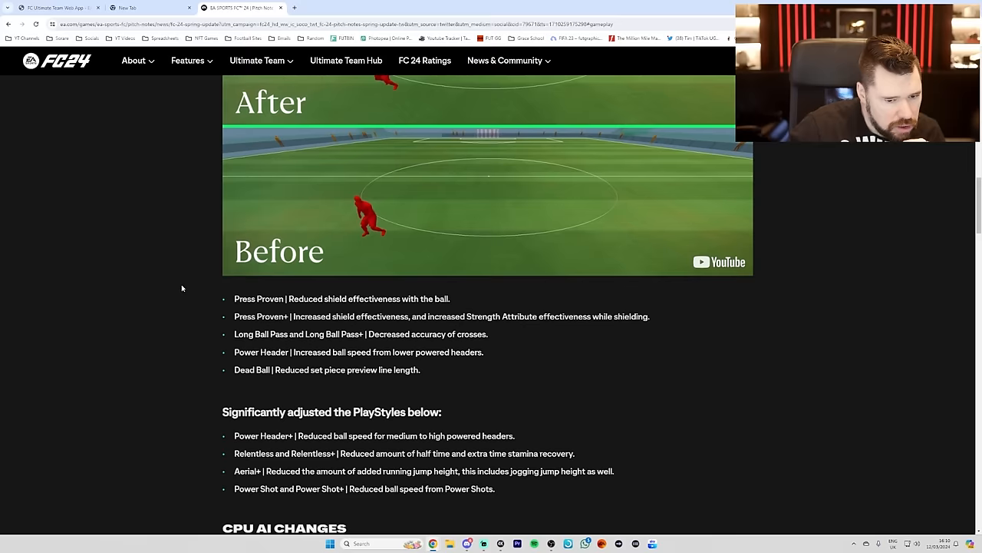
scroll(down, 3)
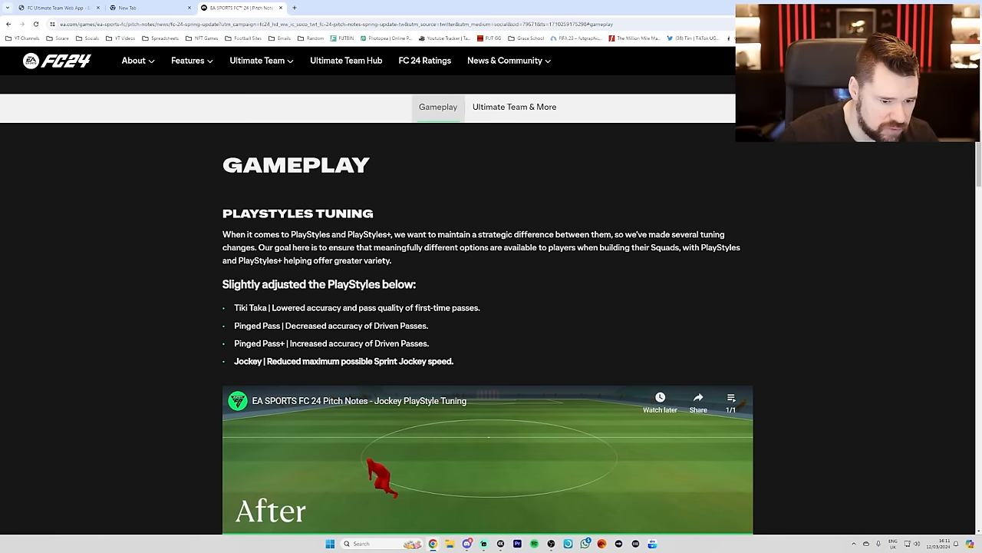
Step: Scroll to the significantly adjusted PlayStyles list, then switch to the FUTBIN tab
scroll(down, 3)
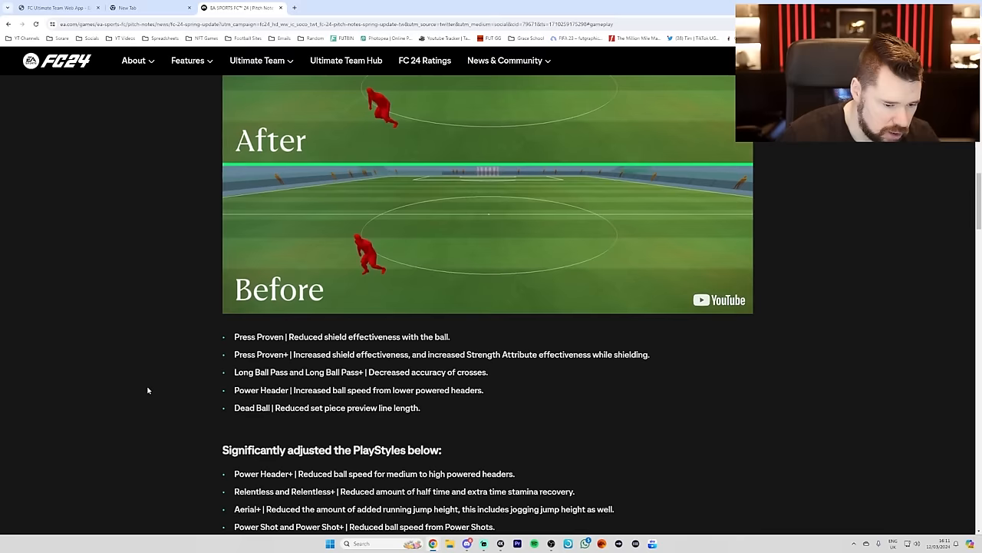
scroll(down, 3)
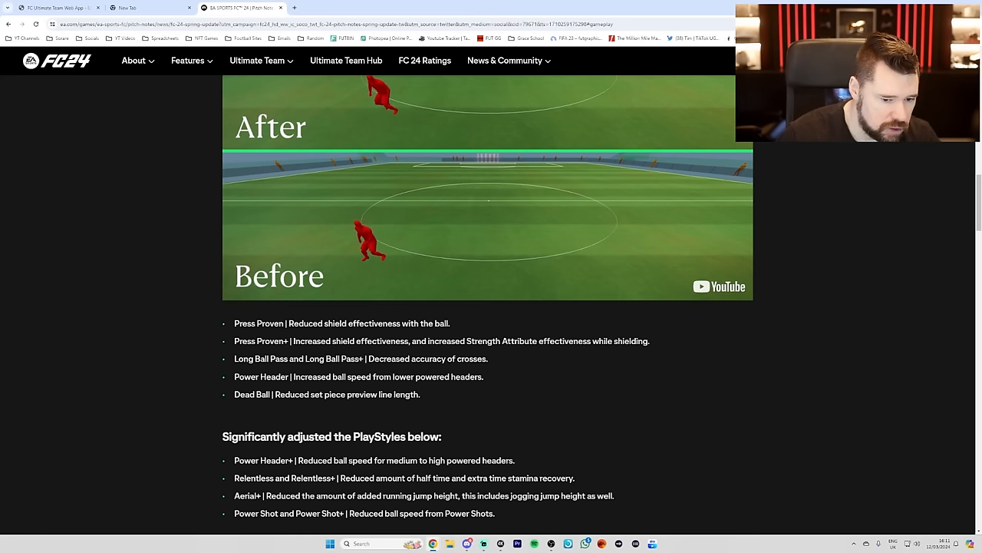
scroll(down, 3)
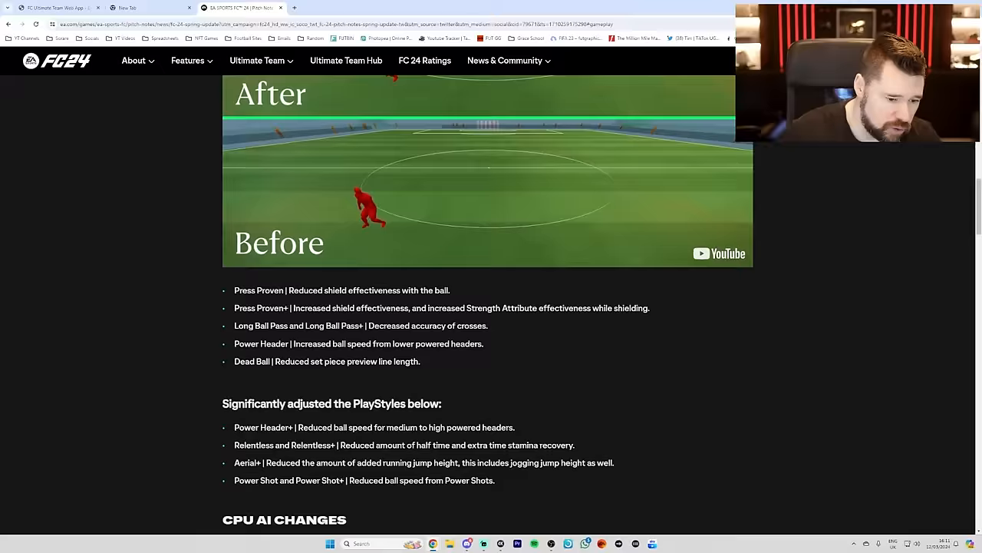
scroll(down, 3)
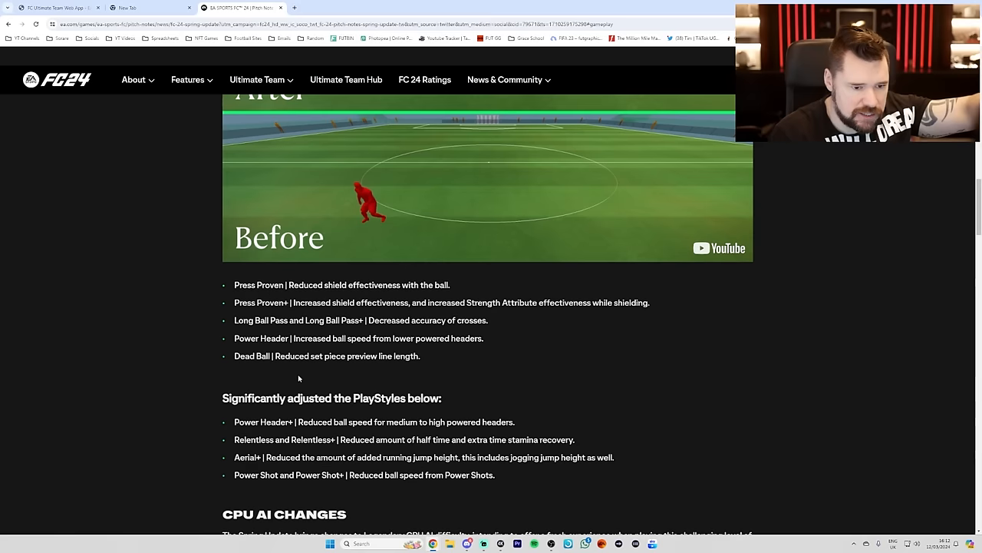
click(238, 8)
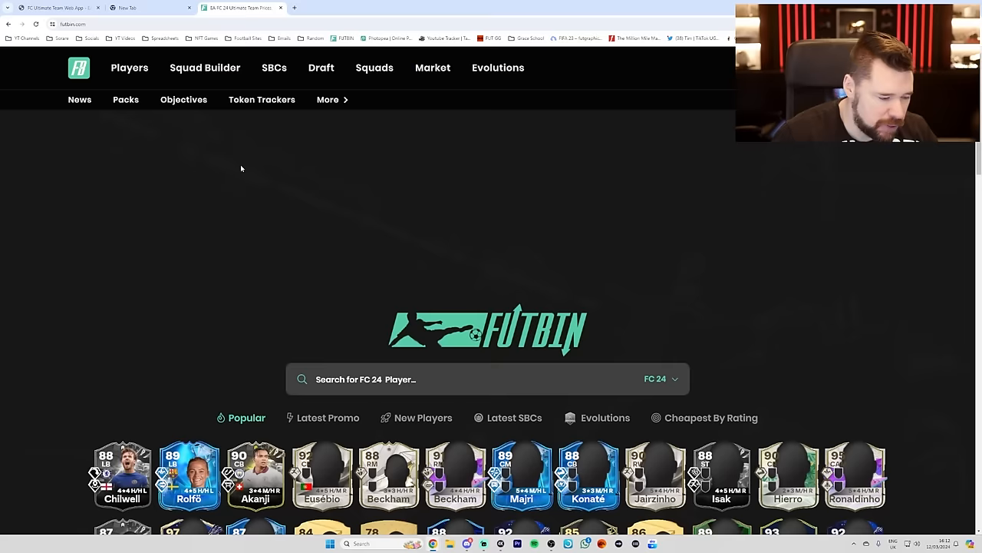
Step: Open Fridolina Rolfö's Fantasy FC card from the Popular row and view her stats panel
click(187, 473)
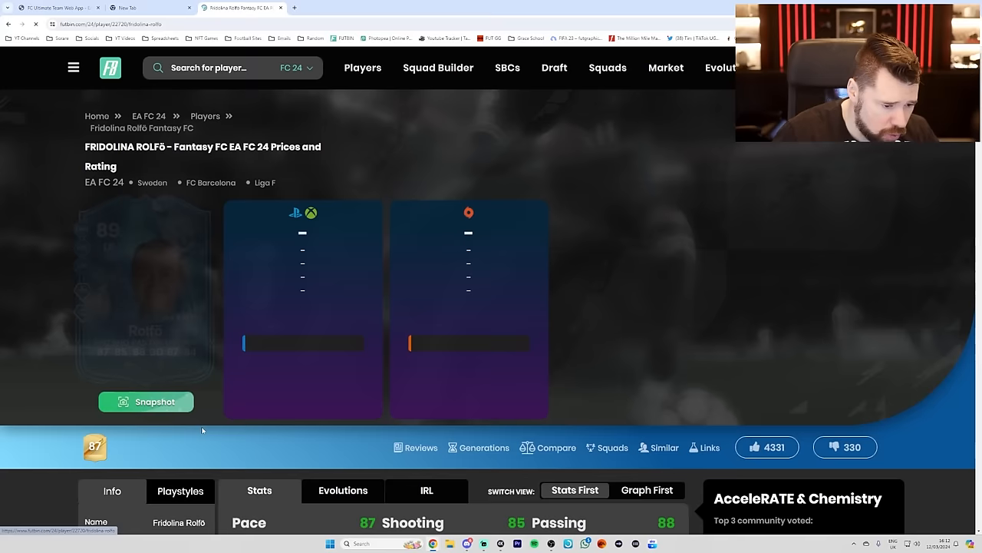
scroll(down, 3)
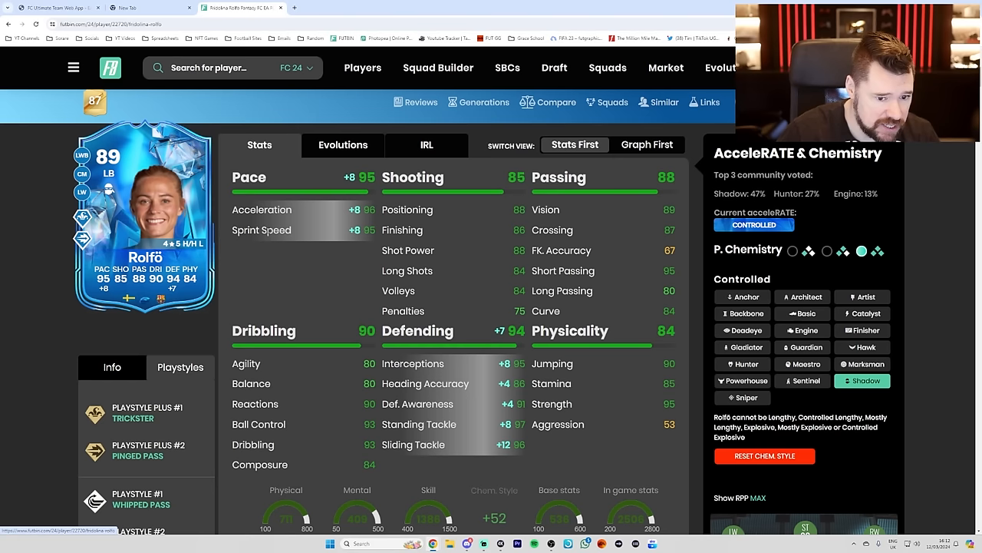
mouse_move(914, 338)
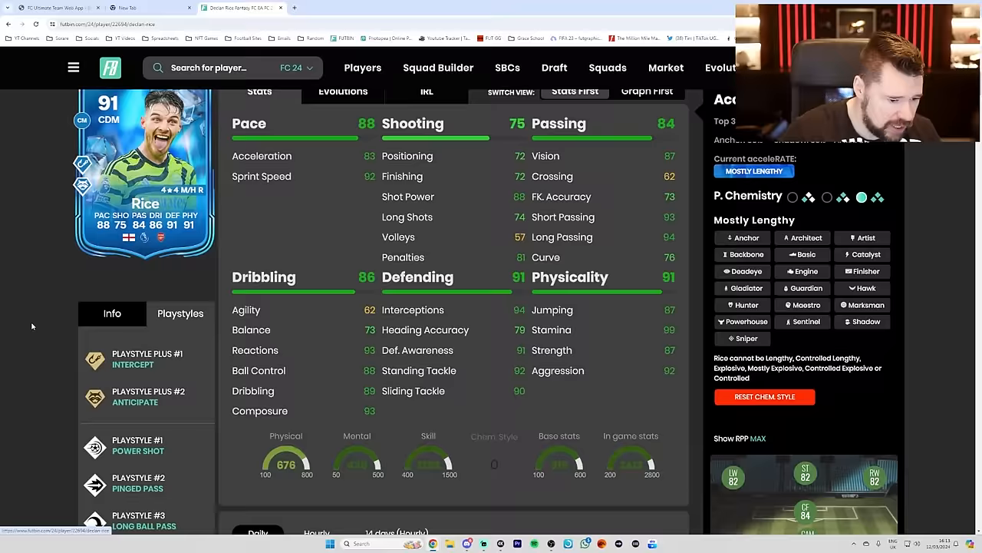
Step: Scroll through Declan Rice's Fantasy FC stats, PlayStyles and chemistry styles below the price boxes
scroll(down, 3)
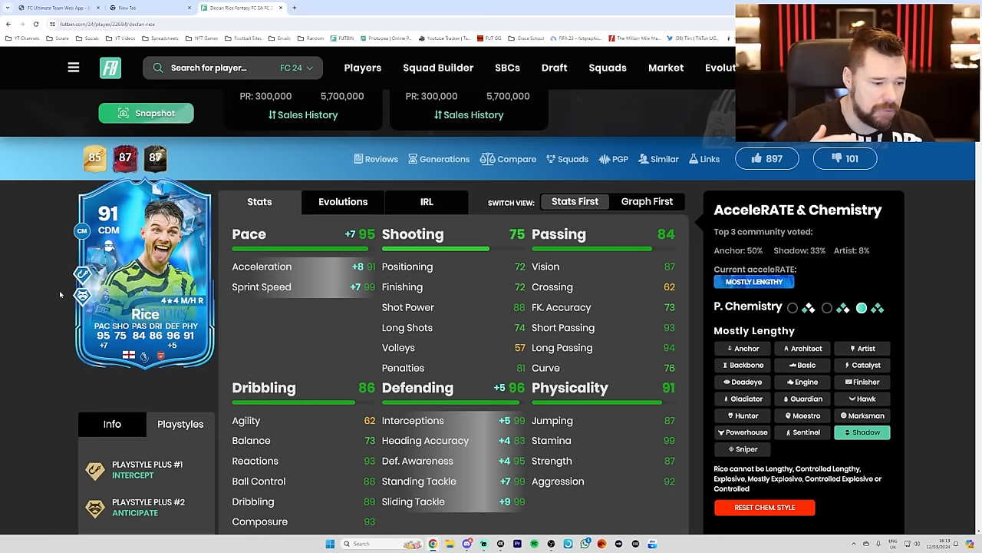
scroll(down, 3)
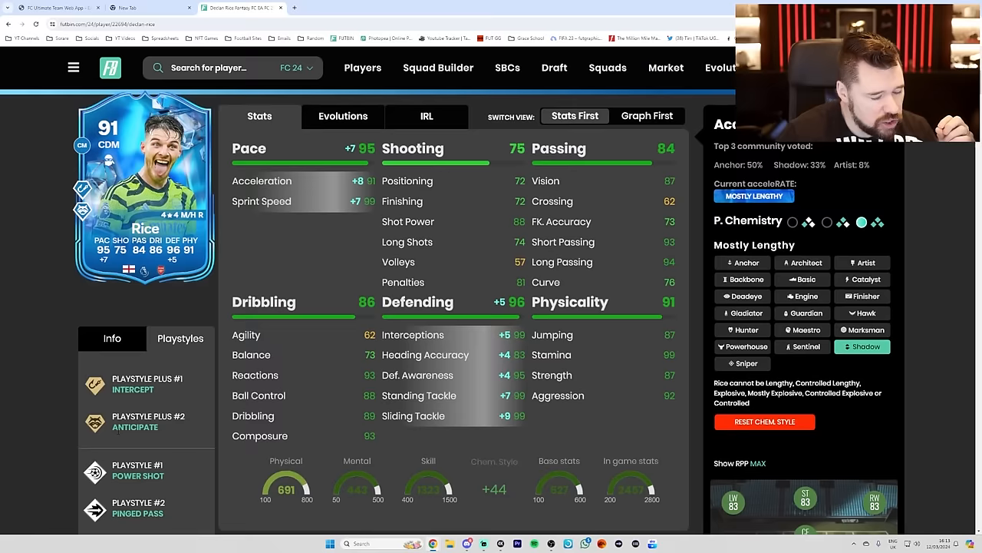
scroll(down, 3)
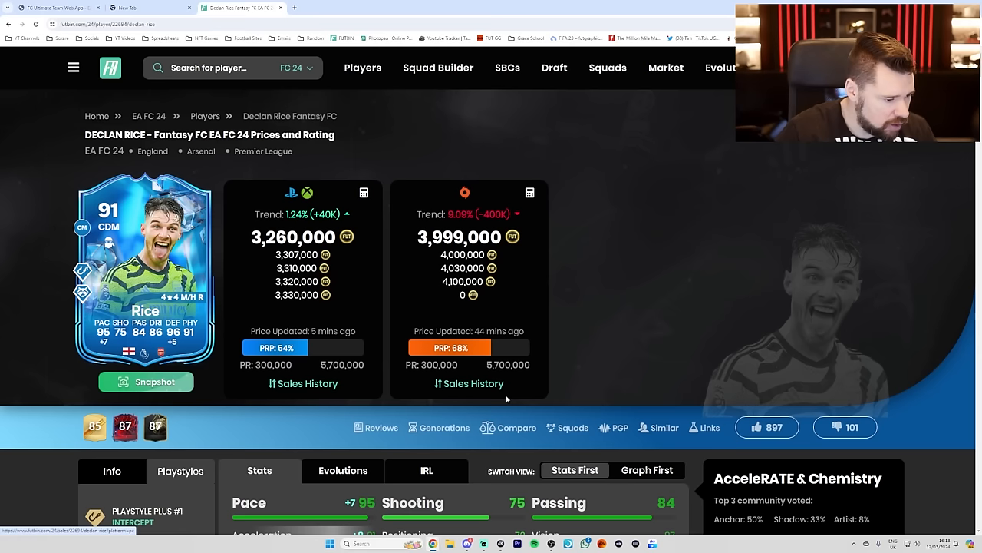
Step: Scroll Manuel Akanji's Showdown page to the SBC price estimates and expired challenge
scroll(down, 3)
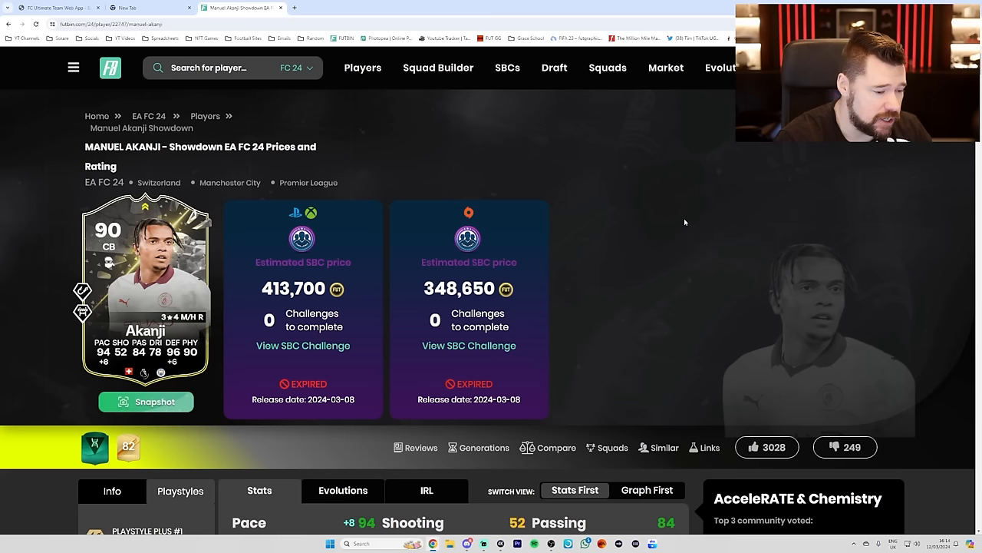
Step: Return to the FUTBIN homepage and scroll to the Popular player cards grid
click(129, 67)
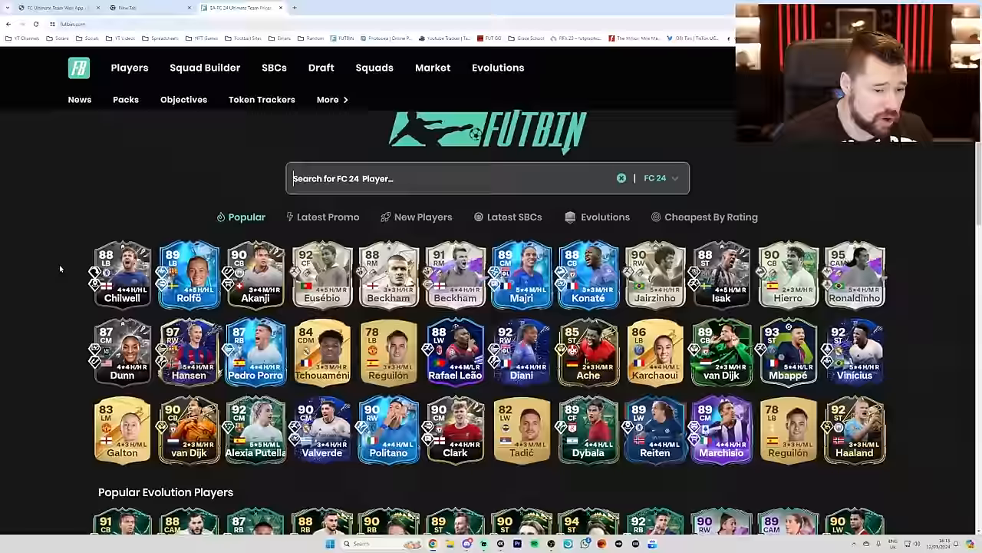
scroll(down, 3)
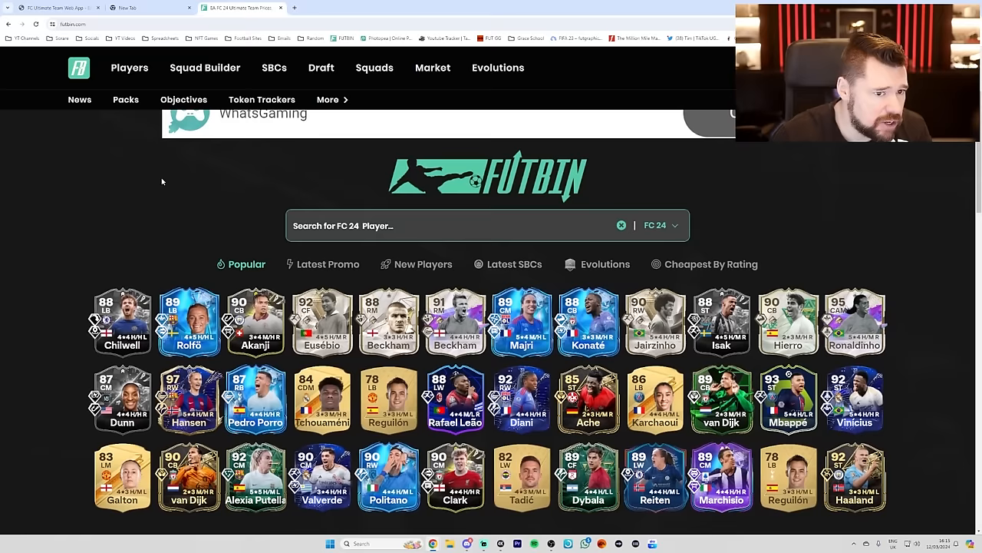
Step: Open the player database filtered to TOTS cards and scroll past Casemiro, Verratti and Rodrygo
click(129, 67)
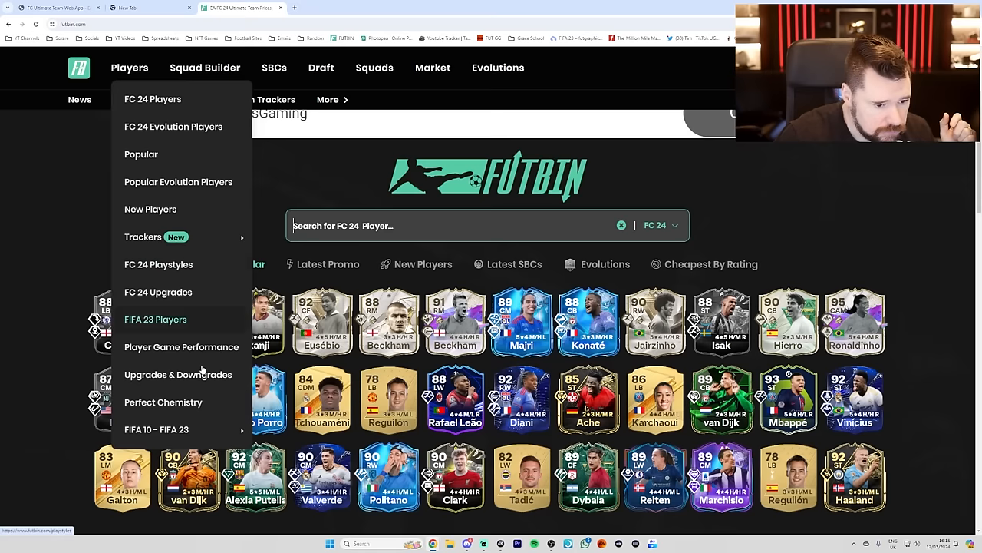
click(156, 319)
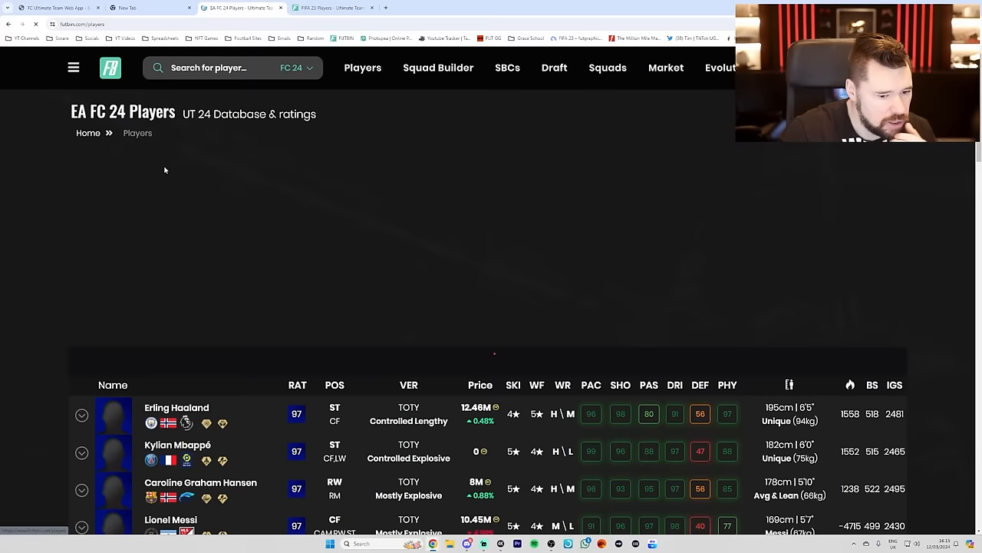
scroll(down, 3)
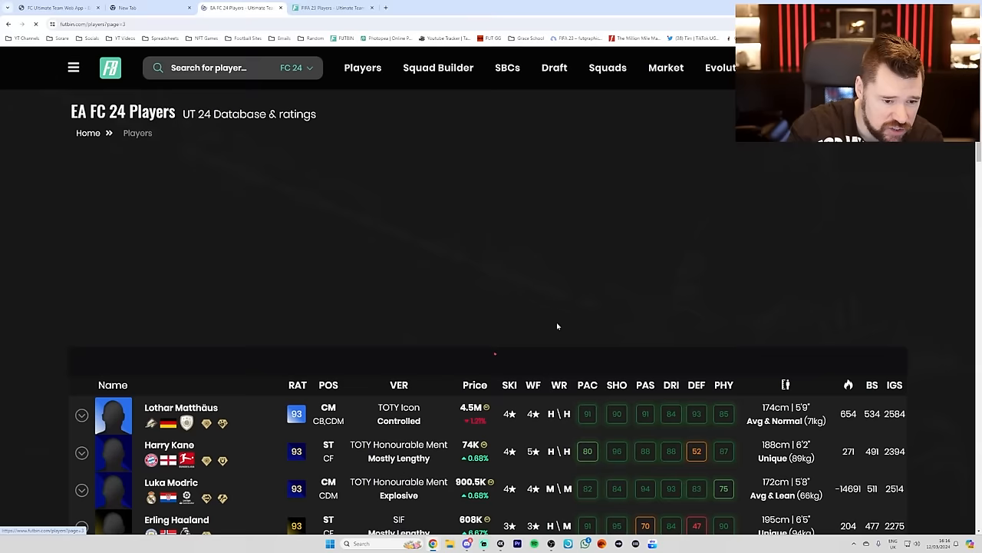
scroll(down, 3)
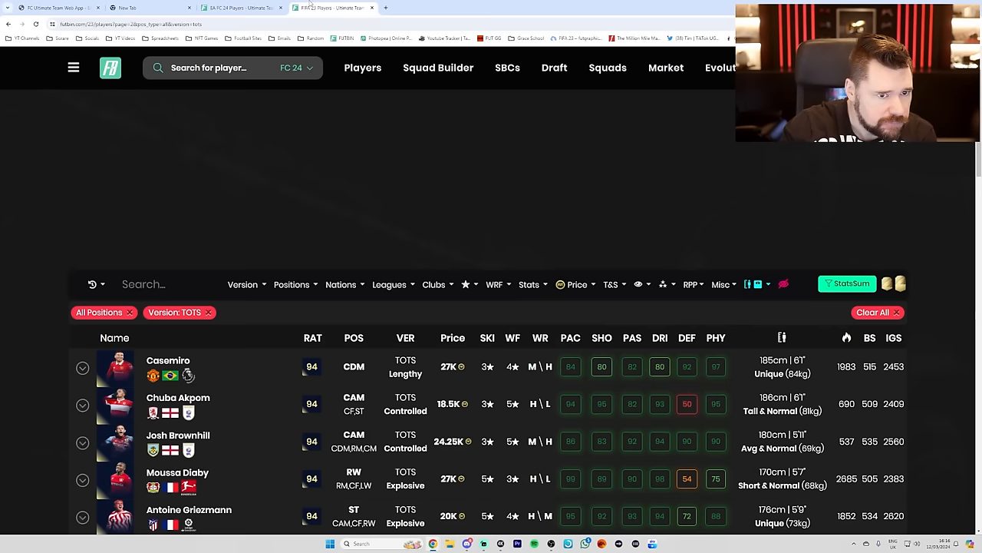
scroll(down, 3)
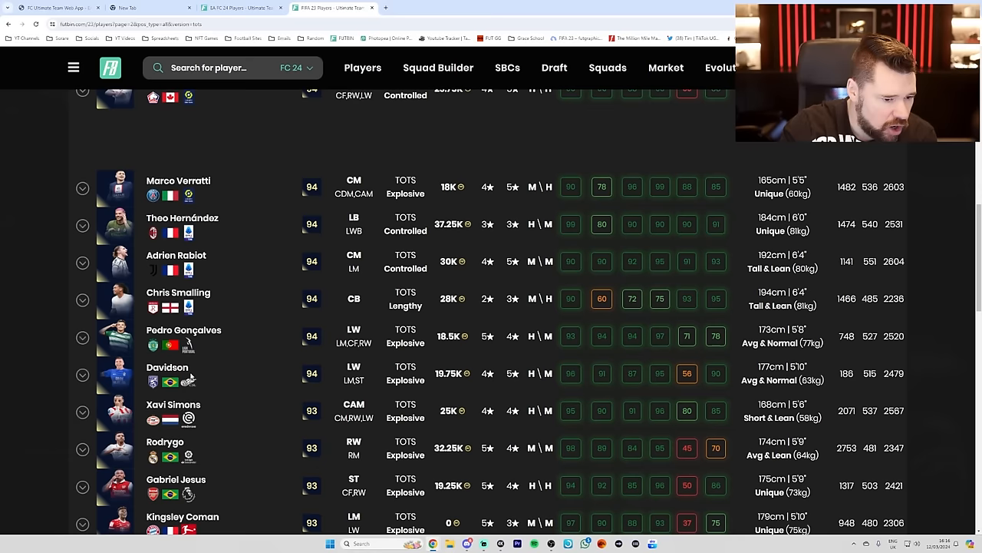
Step: Open Gabriel Jesus's FIFA 23 TOTS card from the list and scroll toward Declan Rice's TOTS page
click(175, 479)
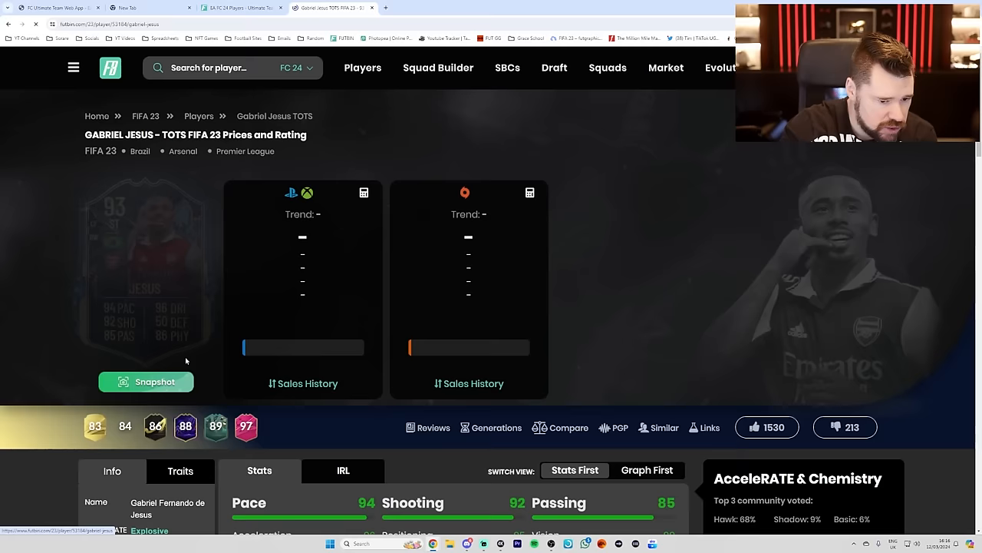
scroll(down, 3)
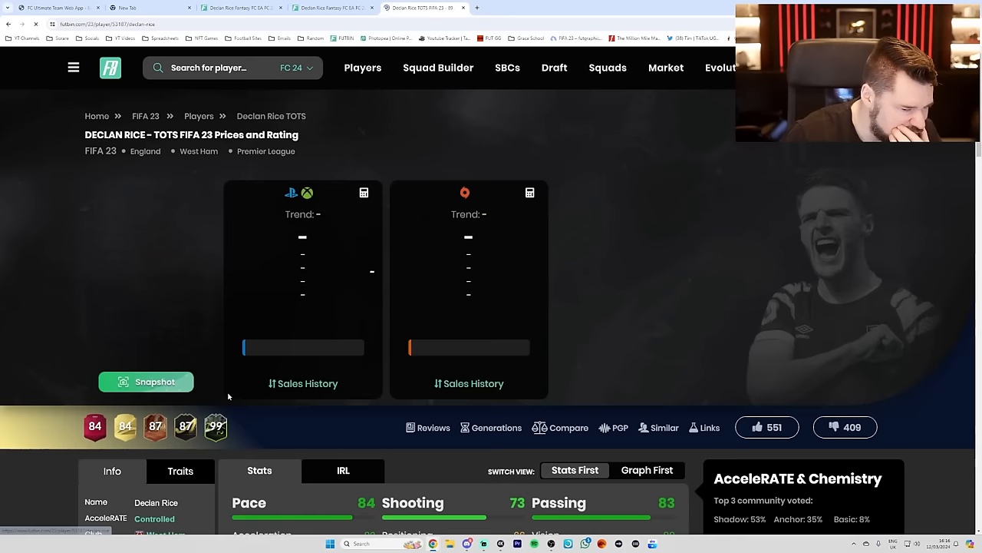
Step: Search 'saka' and browse Bukayo Saka's card history and ratings list
text(saka)
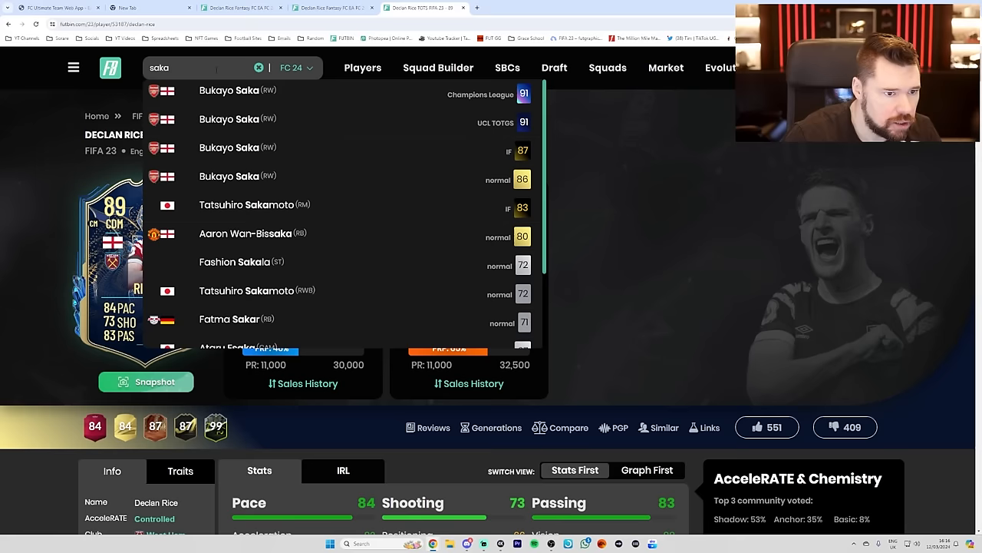
click(230, 89)
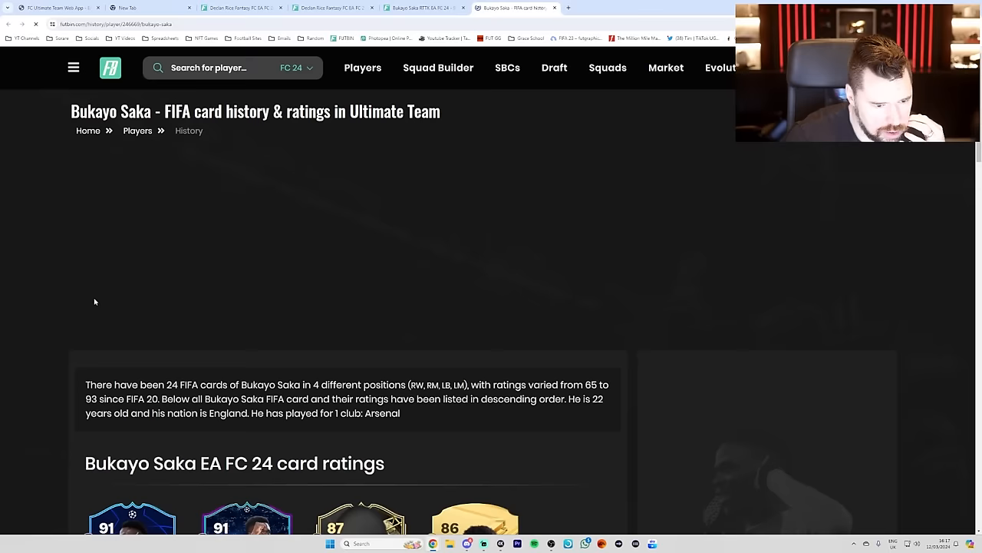
scroll(down, 3)
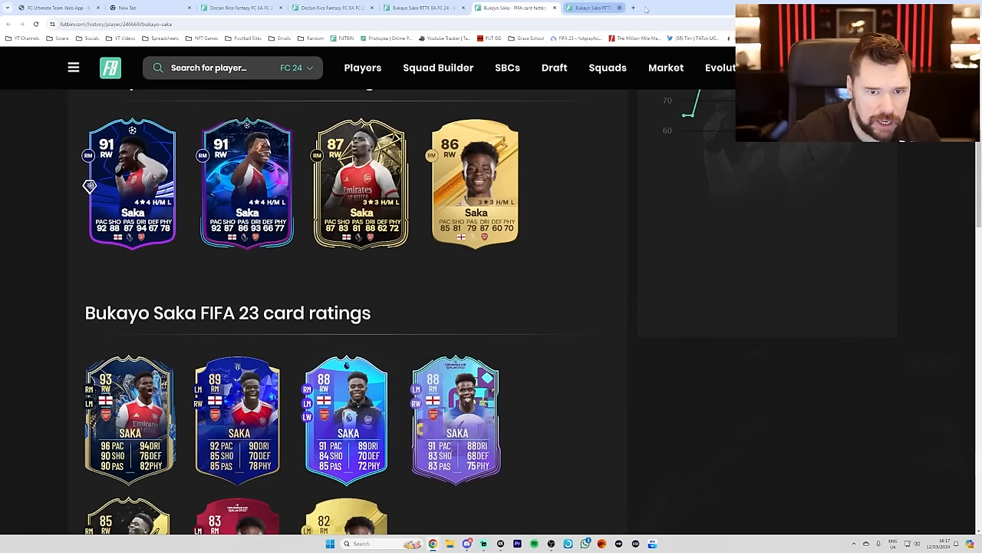
scroll(down, 3)
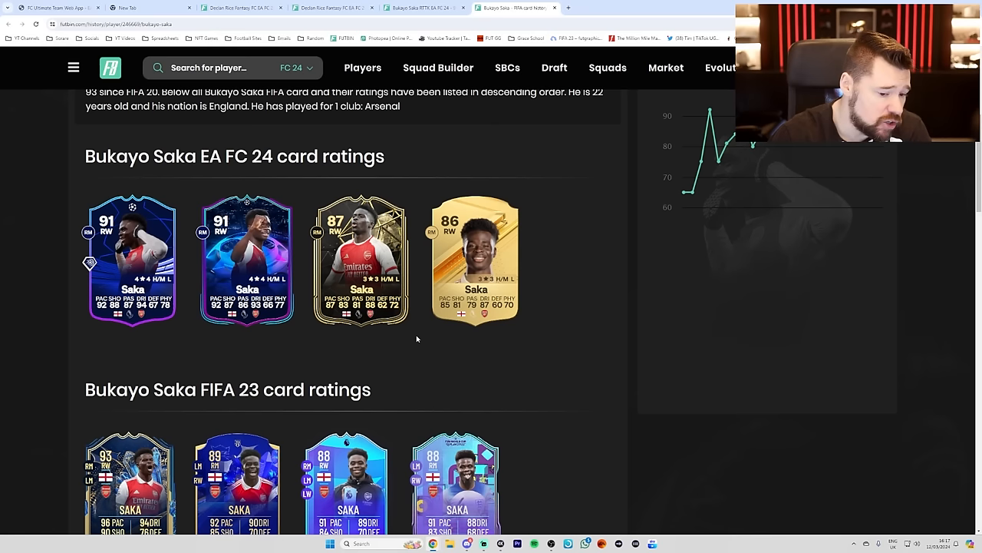
Step: Switch back to the Declan Rice Fantasy FC tab showing prices near 3.26 and 4 million coins
click(323, 8)
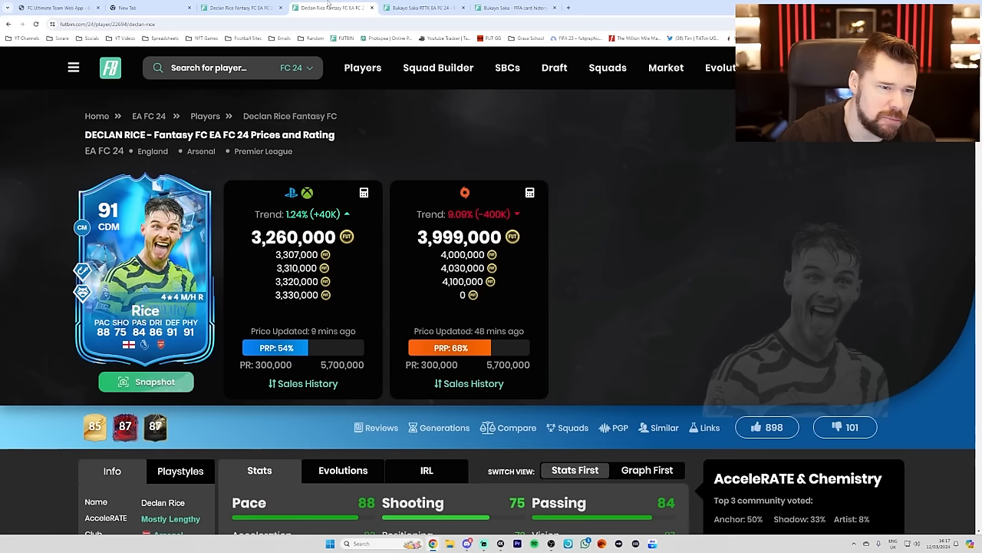
Step: Switch to the Bukayo Saka RTTK tab, then move on to Vivianne Miedema's Fantasy FC page
click(514, 7)
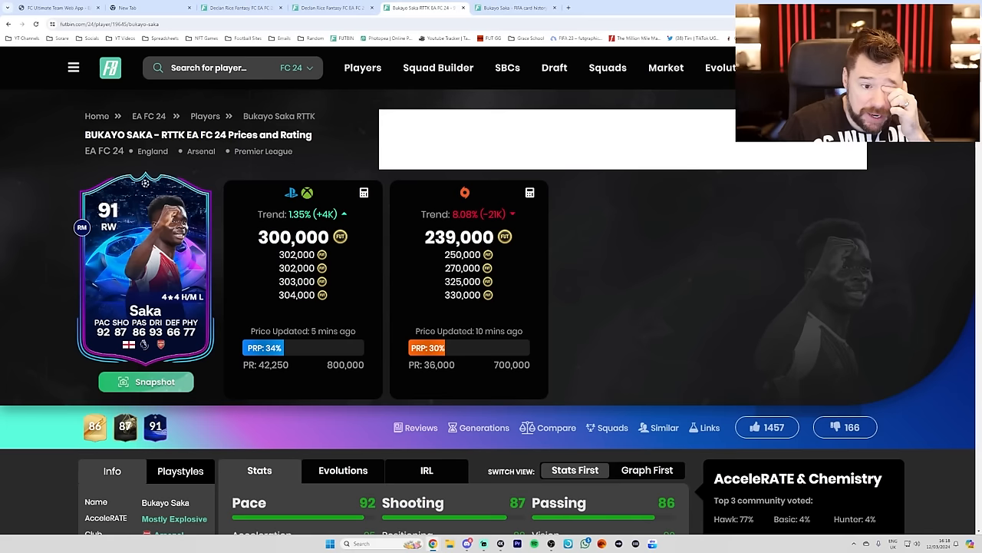
click(362, 68)
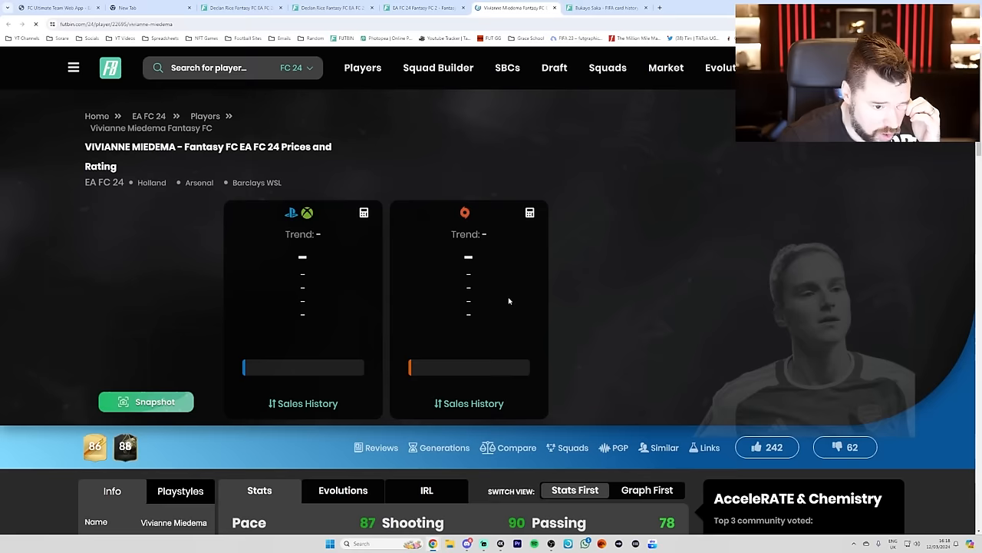
Step: Scroll to Miedema's AcceleRATE & Chemistry panel and apply the Hunter chem style to her stats
scroll(down, 3)
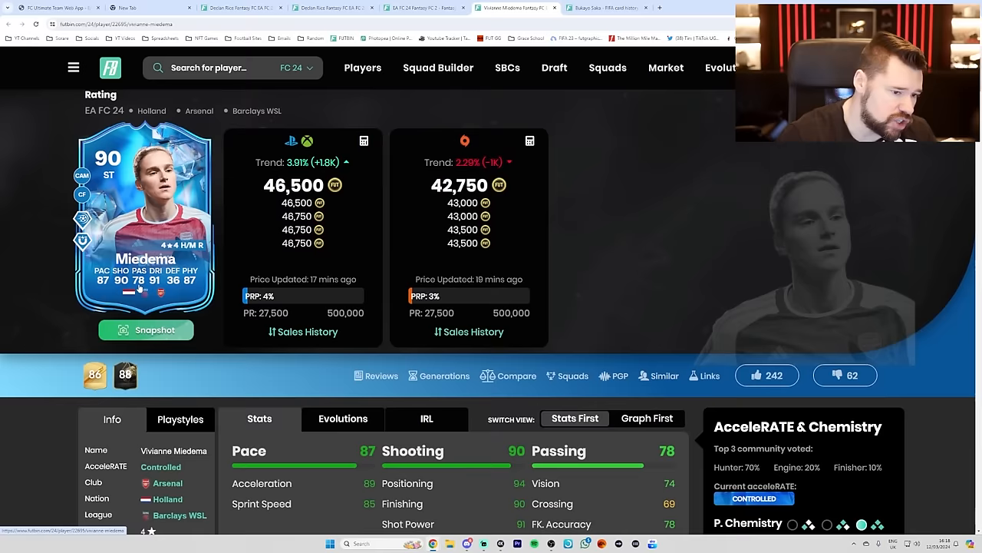
scroll(down, 3)
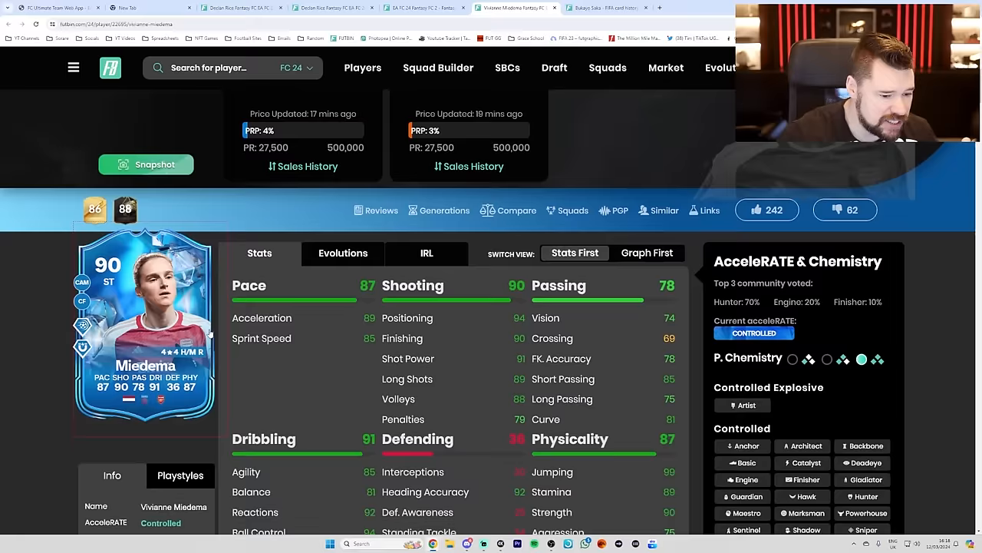
scroll(down, 3)
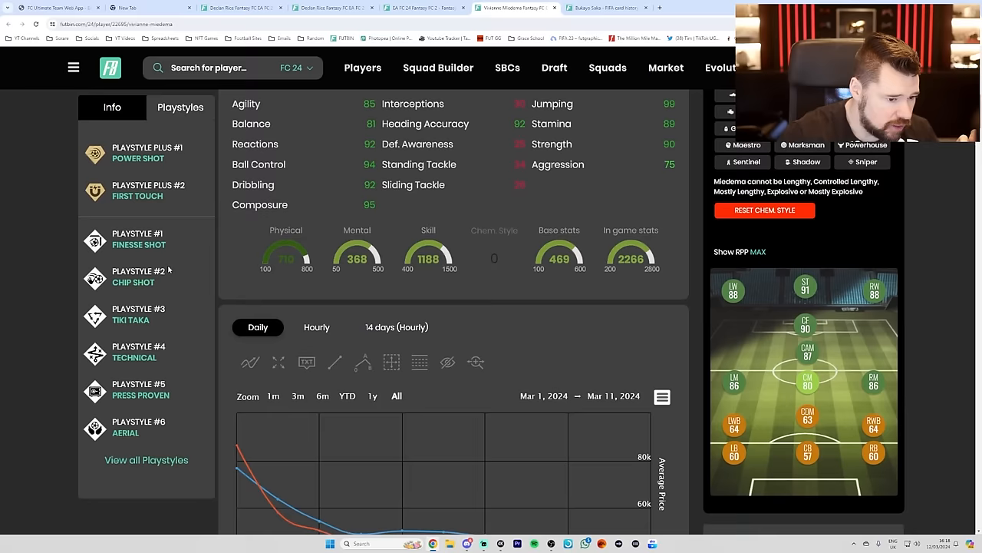
scroll(down, 3)
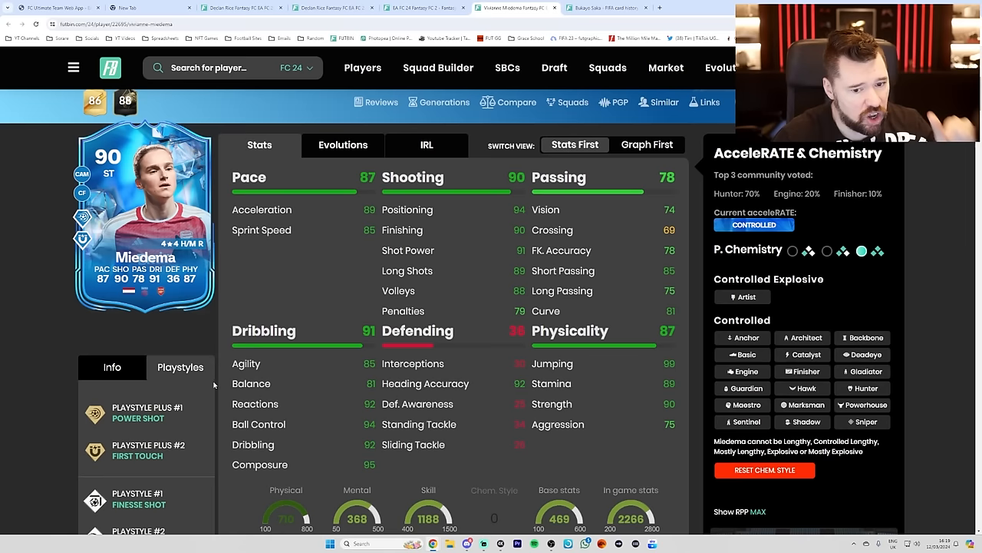
click(863, 374)
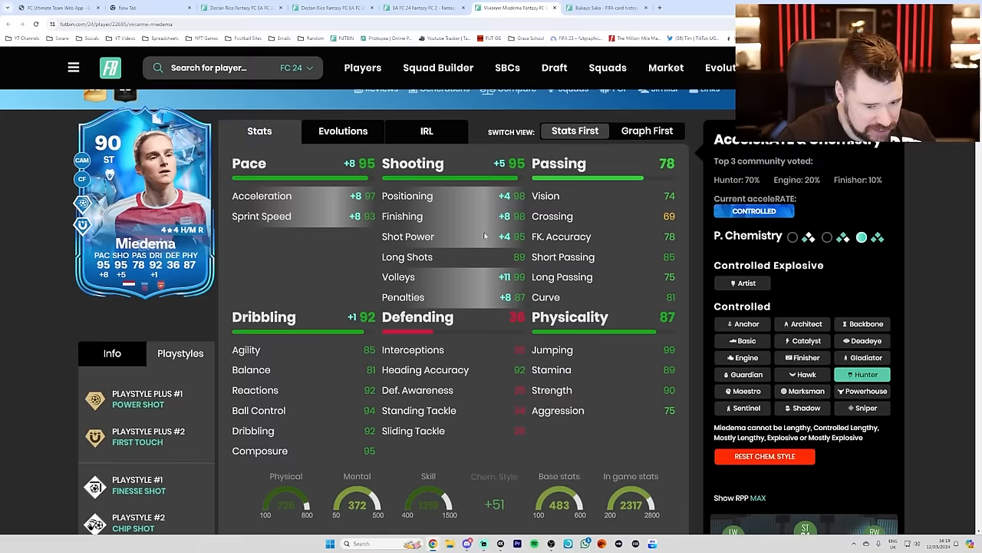
scroll(down, 3)
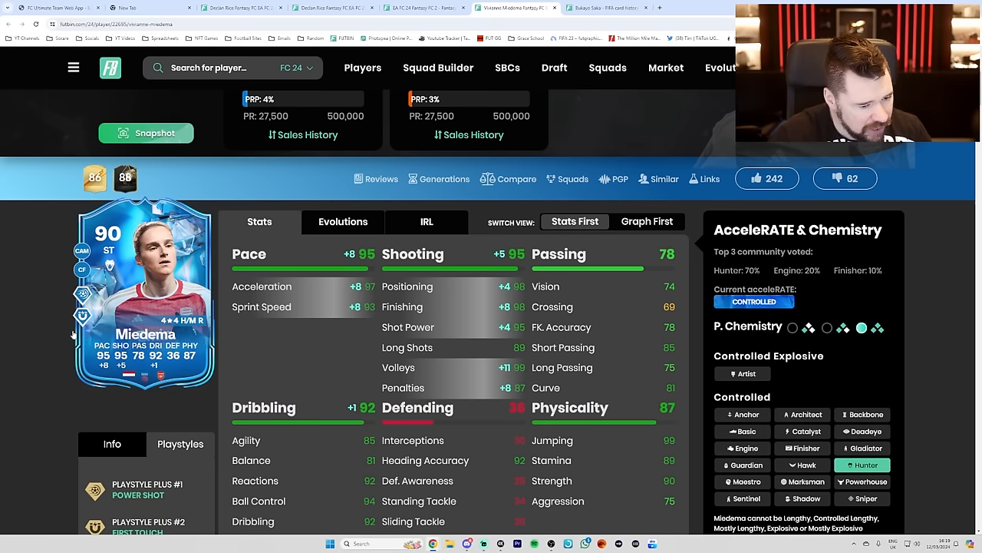
scroll(down, 3)
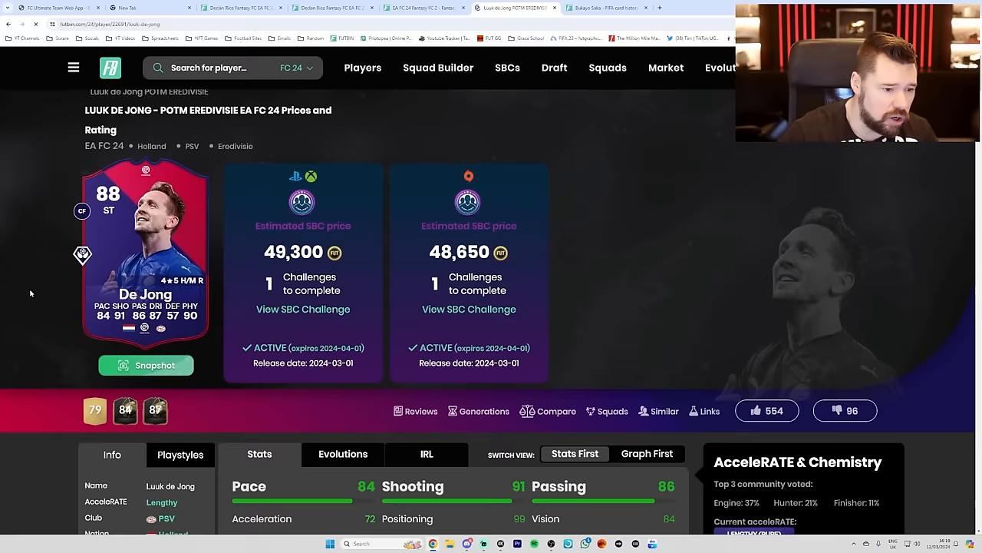
Step: Scroll to Luuk de Jong's chemistry panel and apply the Engine chem style to his stats
scroll(down, 3)
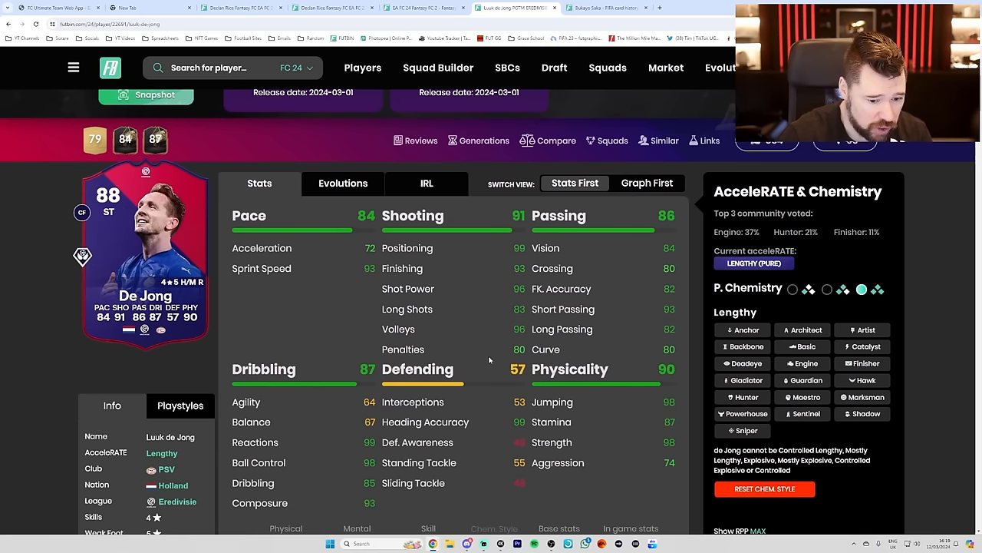
click(743, 396)
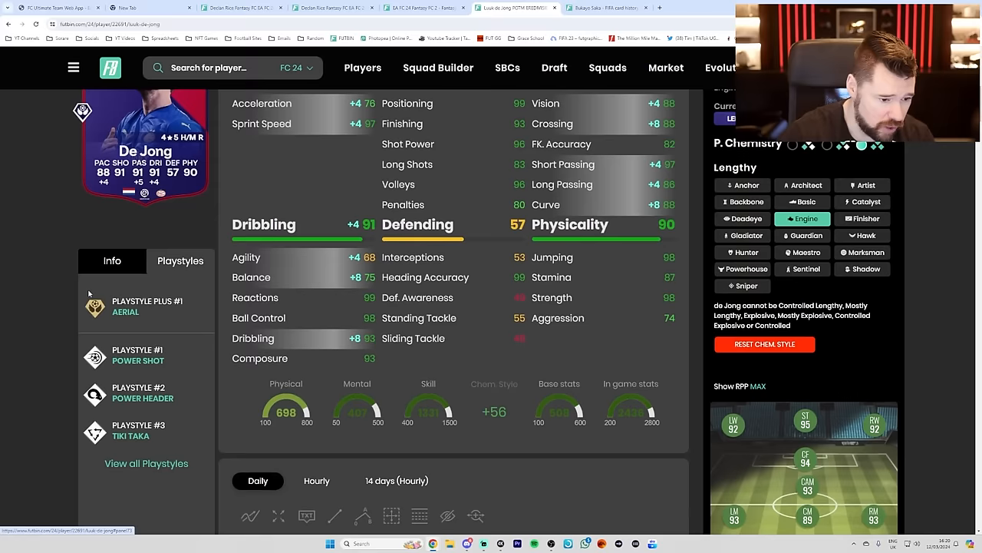
scroll(down, 3)
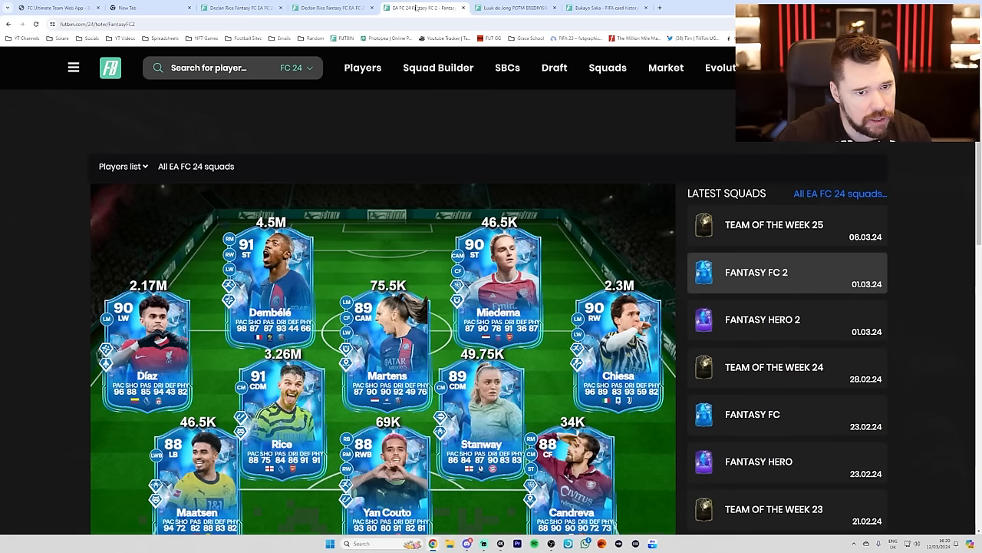
Step: Browse the Fantasy FC 2 squad lineup down to Geyse, Maatsen and Yan Couto, squad price near 13.4 million
scroll(down, 3)
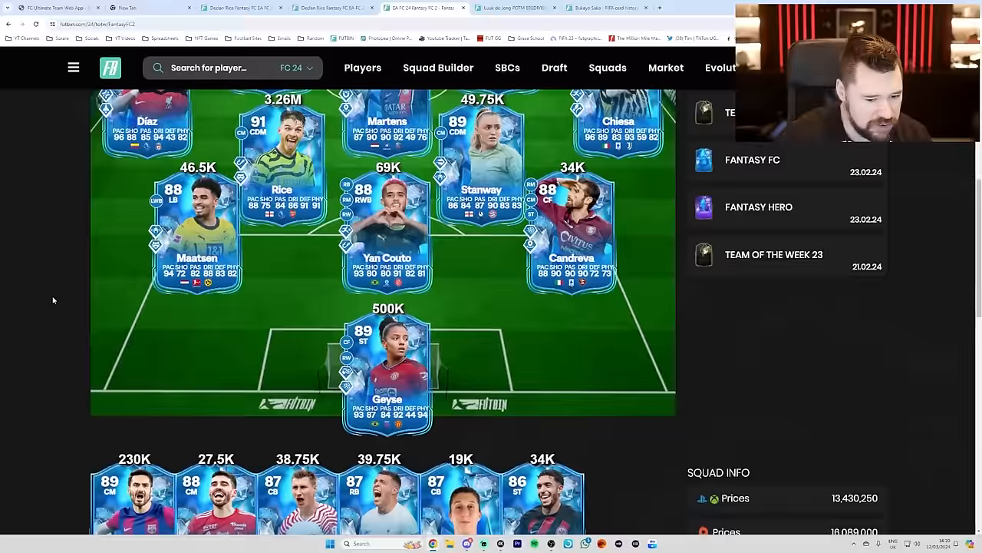
click(756, 272)
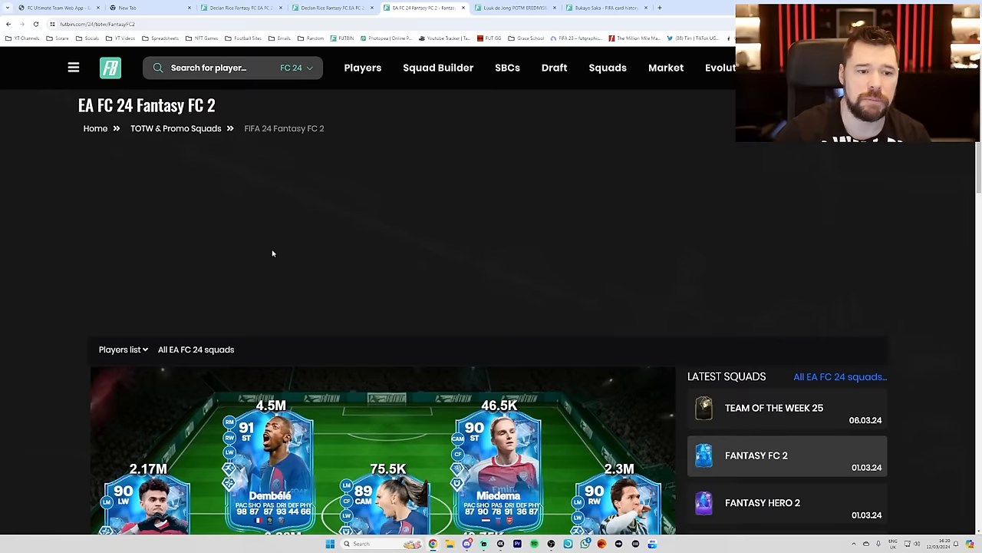
scroll(down, 3)
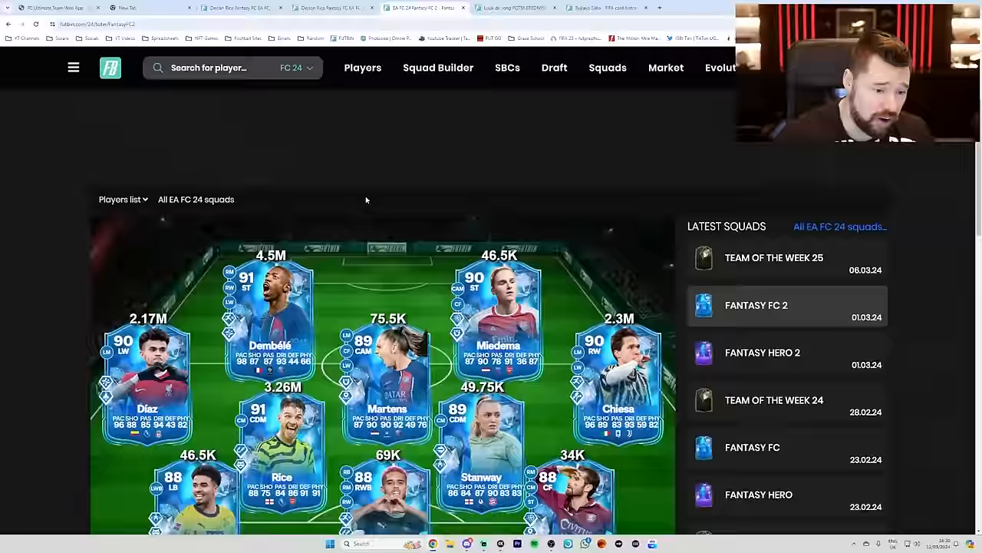
scroll(down, 3)
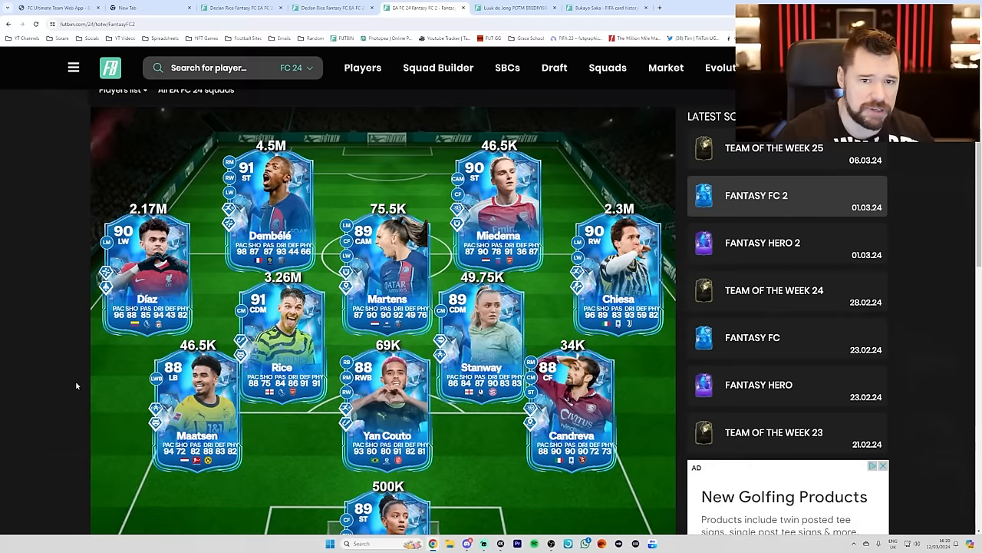